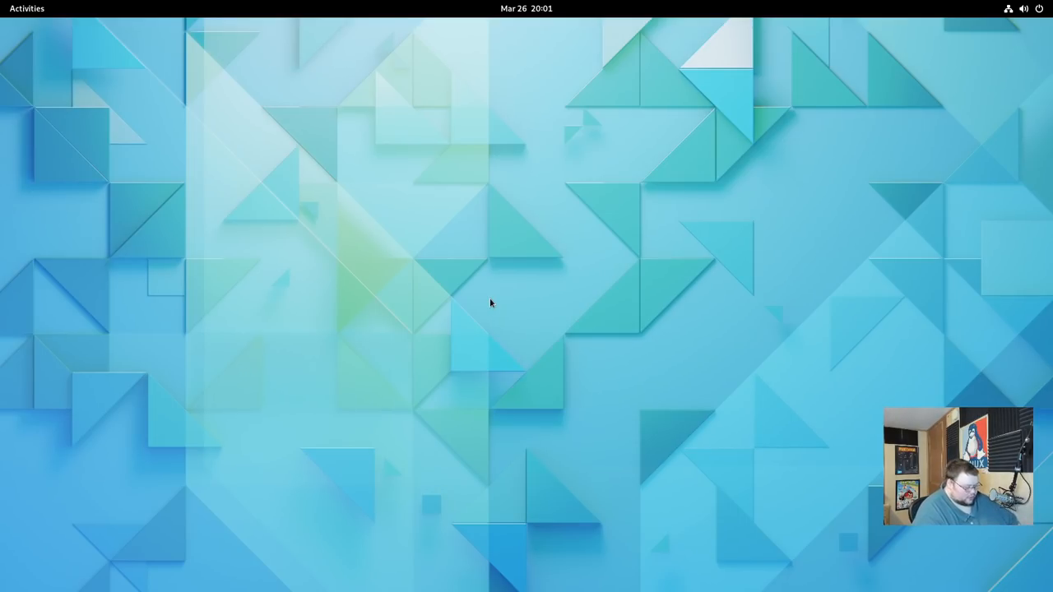
Search the Activities overview for 'sett' so Settings appears as the top result
text(sett)
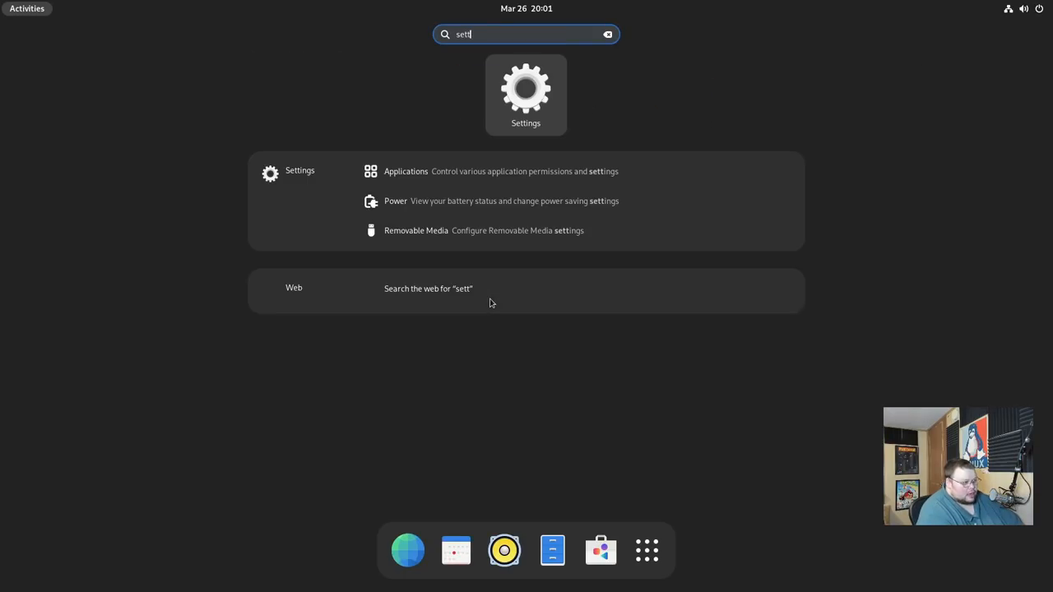
Launch Settings from the search results and go to the Appearance panel
click(526, 91)
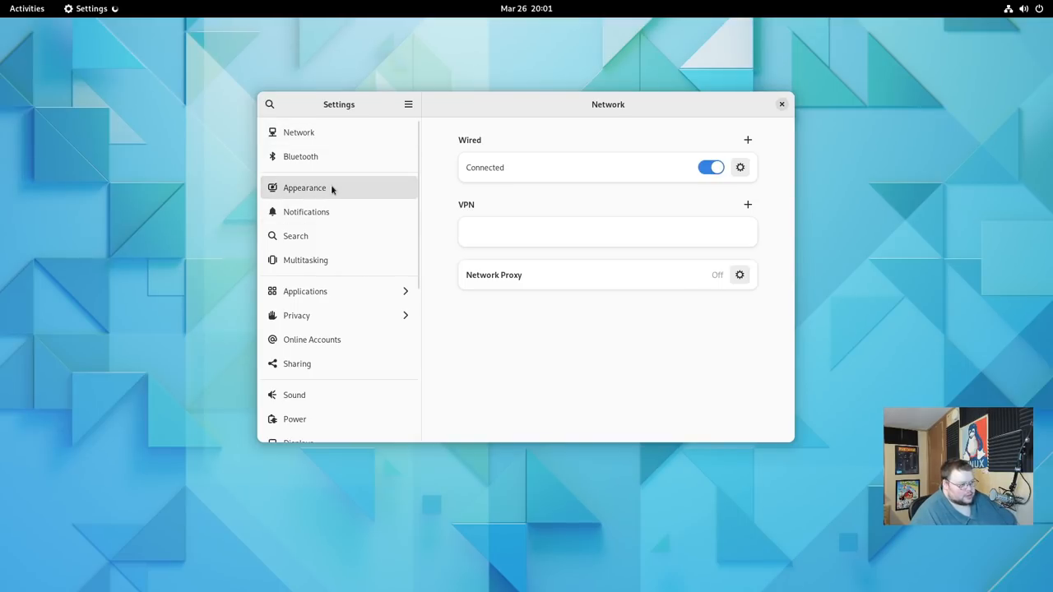
click(305, 187)
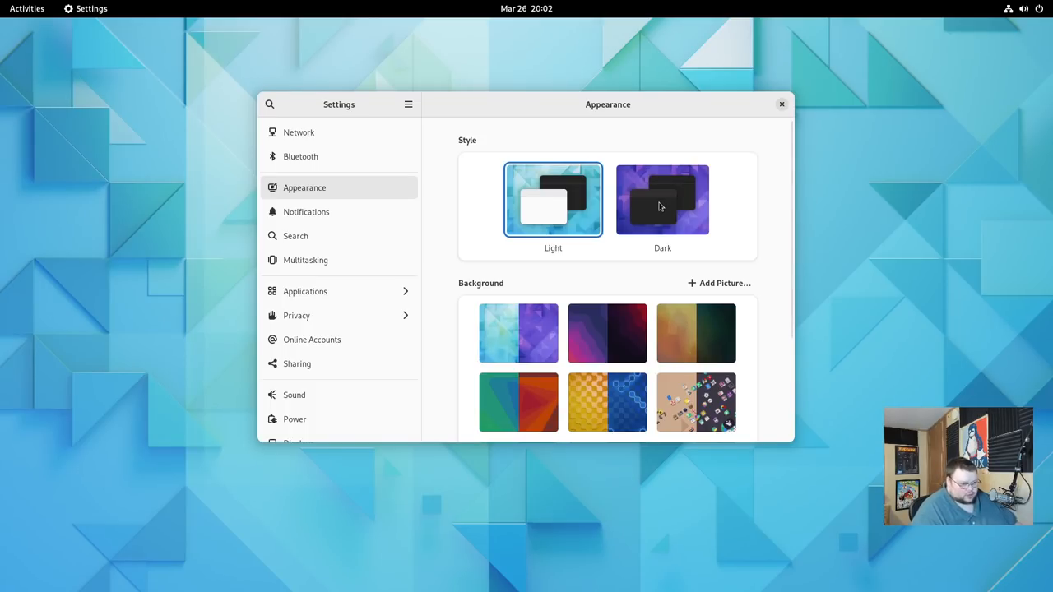
Toggle between Light and Dark styles several times, ending on the Dark style
click(662, 199)
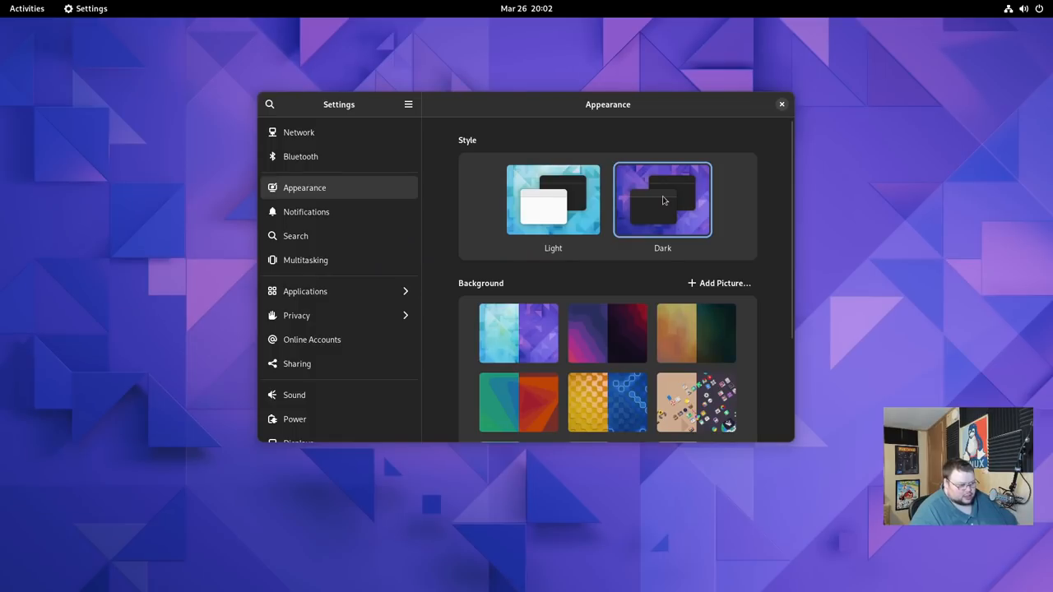
click(553, 200)
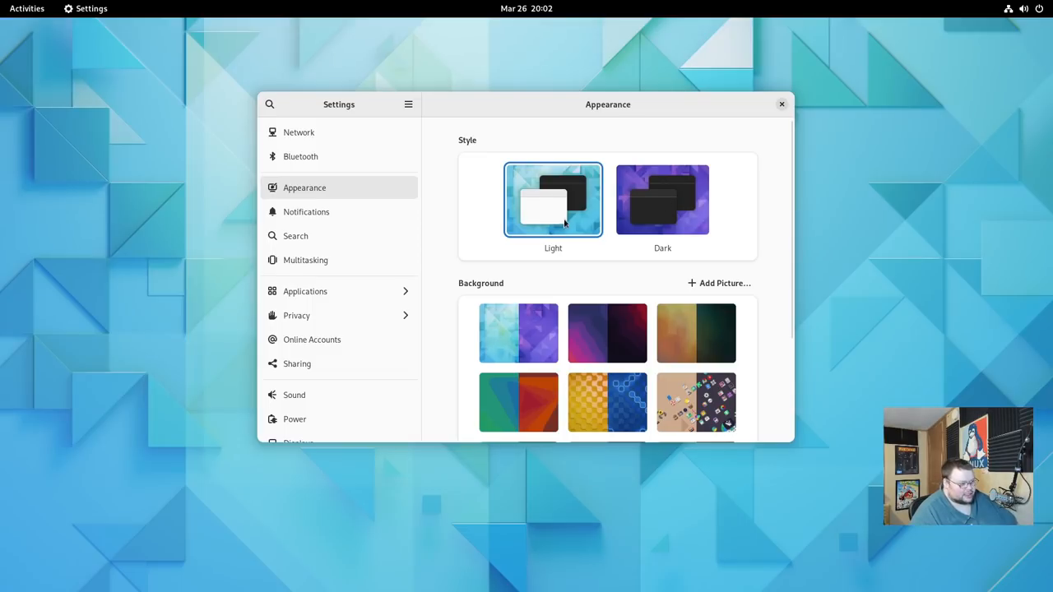
click(661, 199)
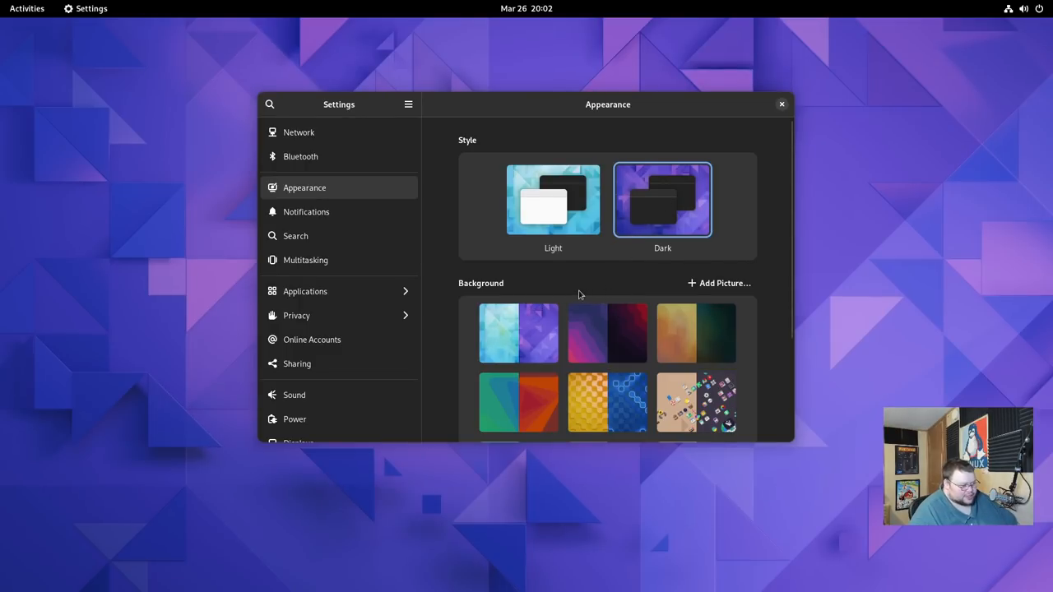
scroll(down, 3)
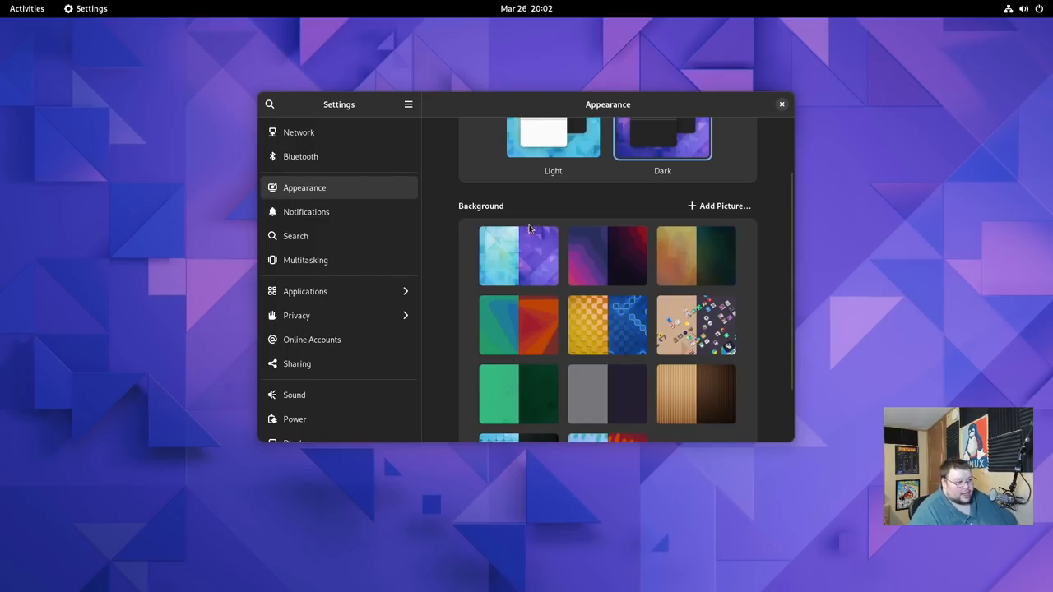
click(553, 155)
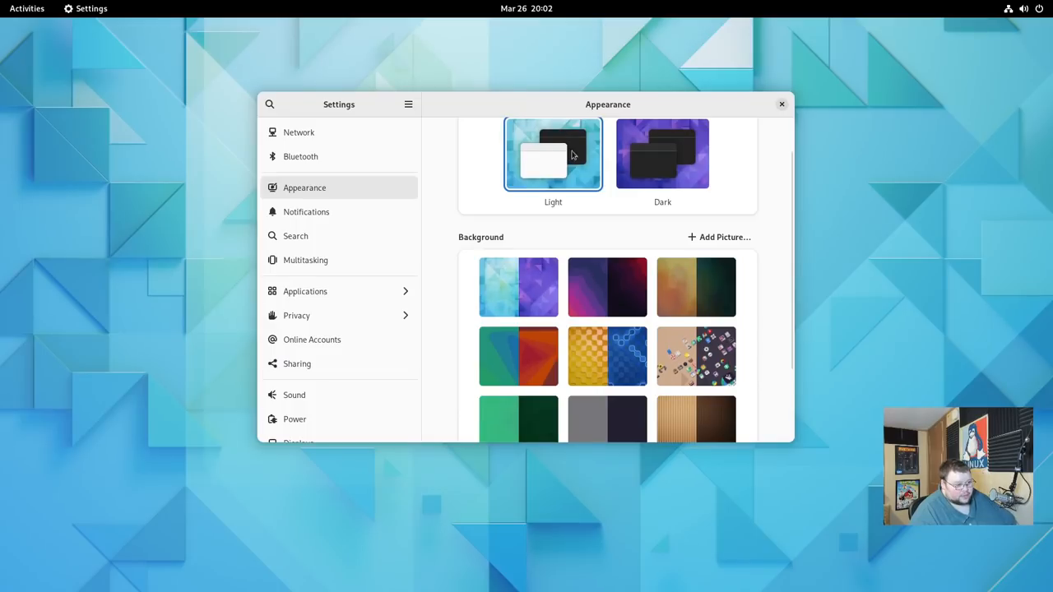
click(662, 155)
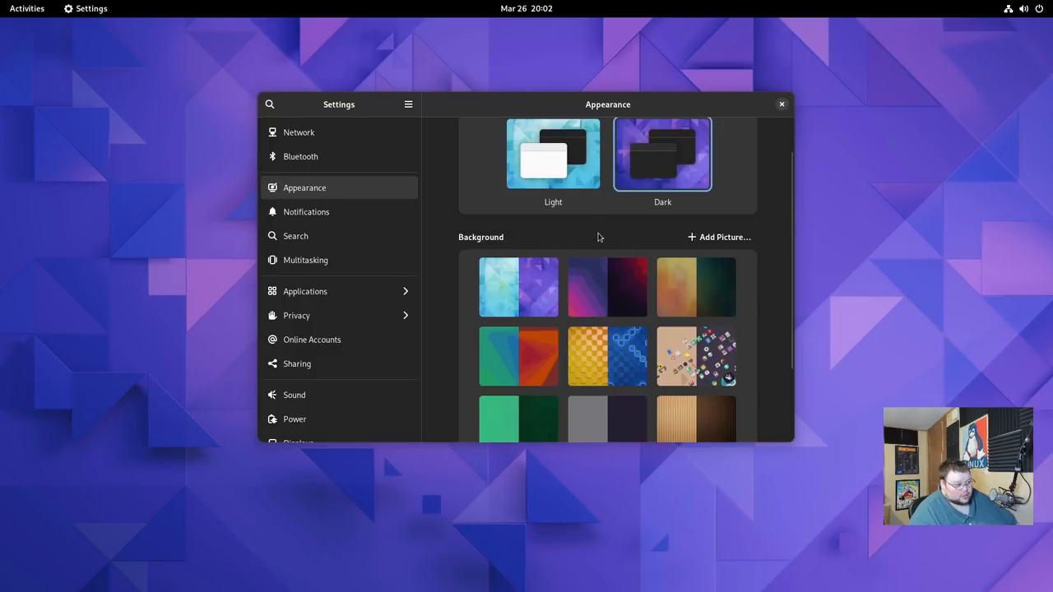
mouse_move(565, 237)
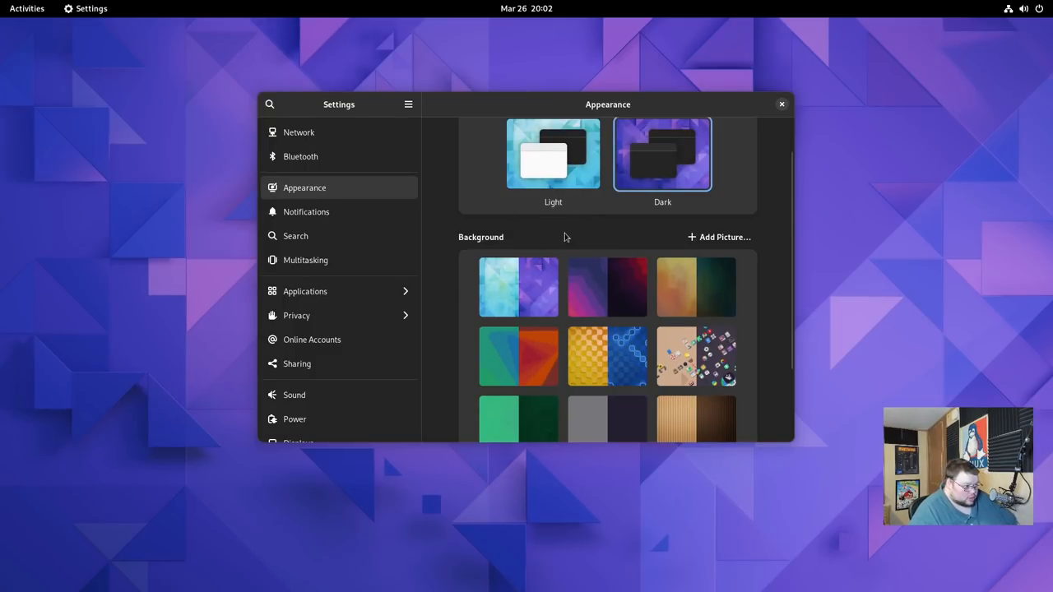
scroll(down, 3)
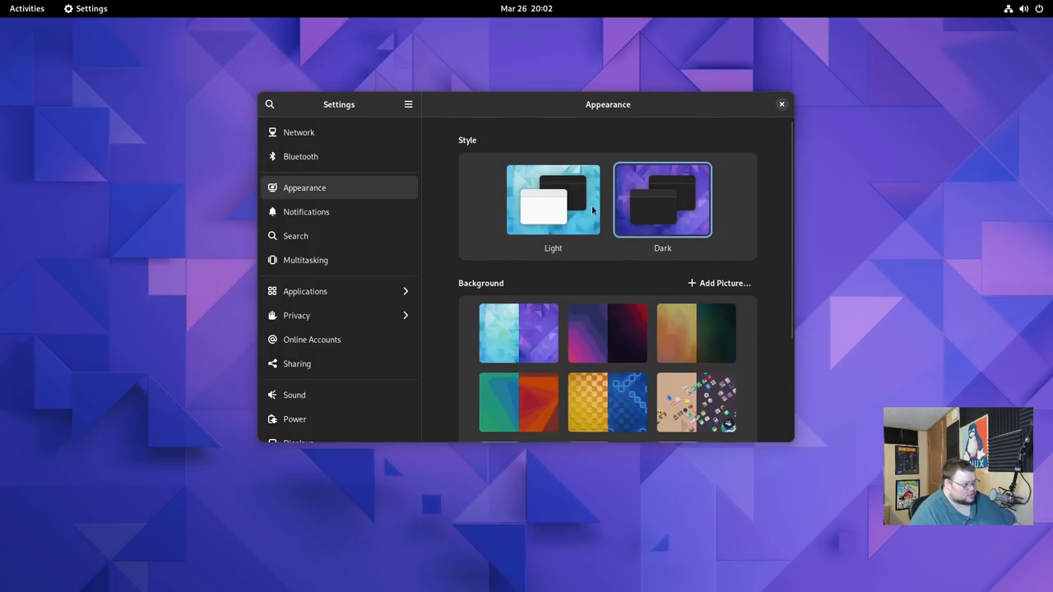
mouse_move(589, 216)
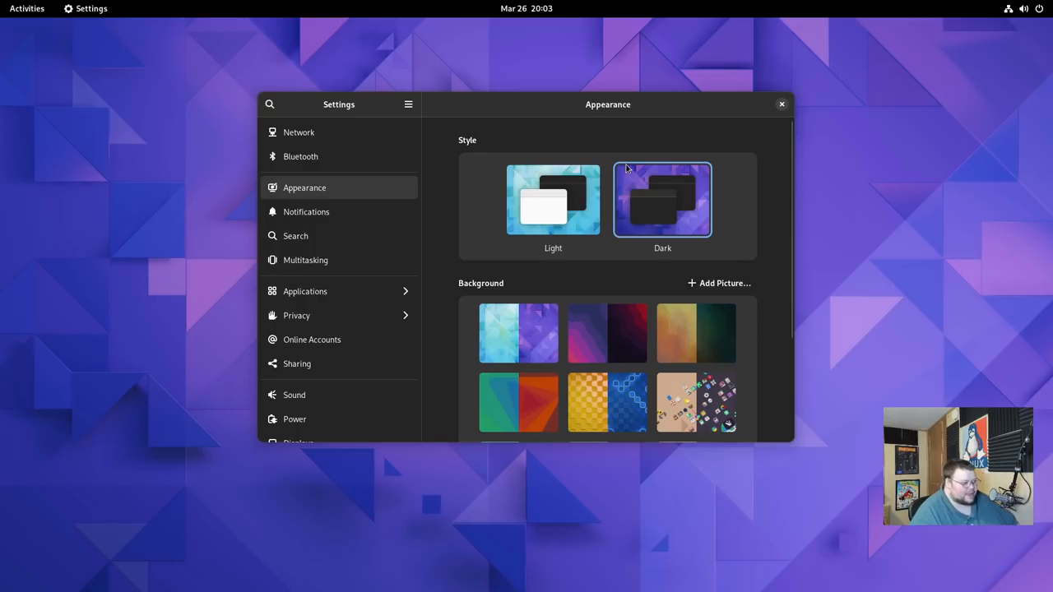
Move the Settings window lower on the screen by its header bar
drag(609, 105, 592, 124)
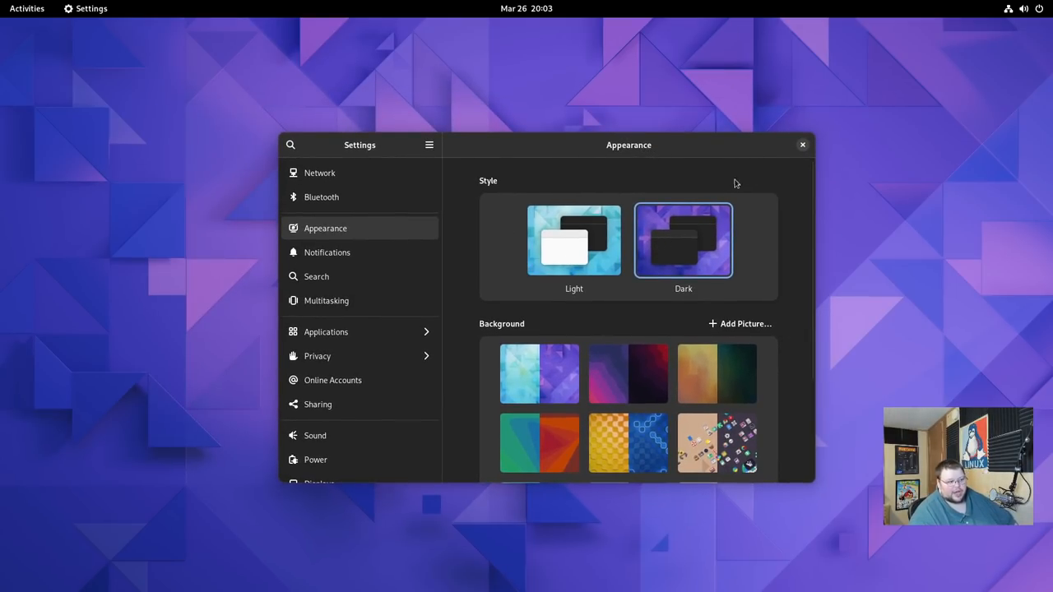
mouse_move(675, 191)
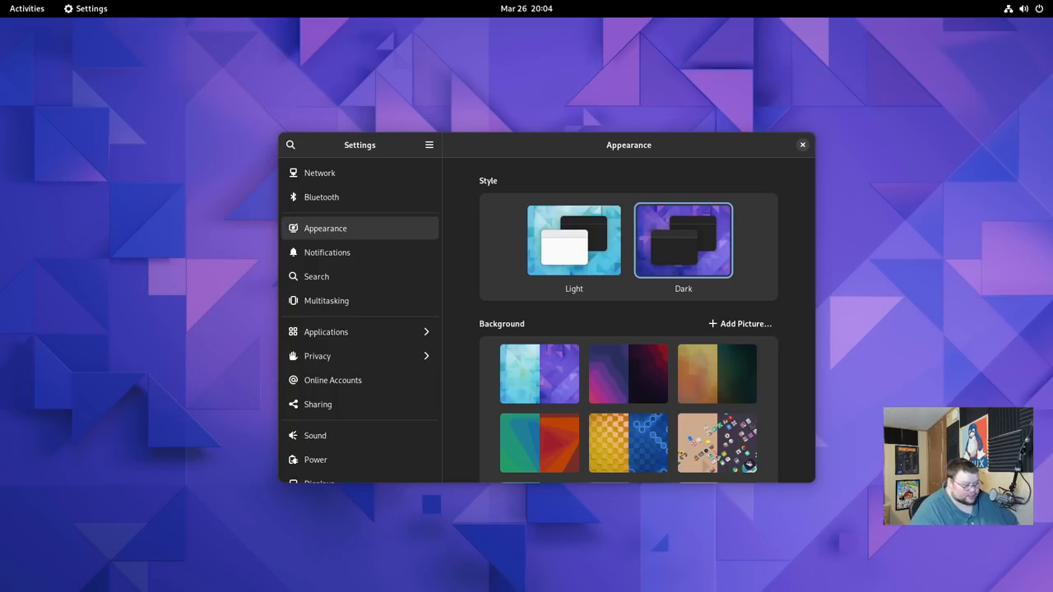
mouse_move(573, 246)
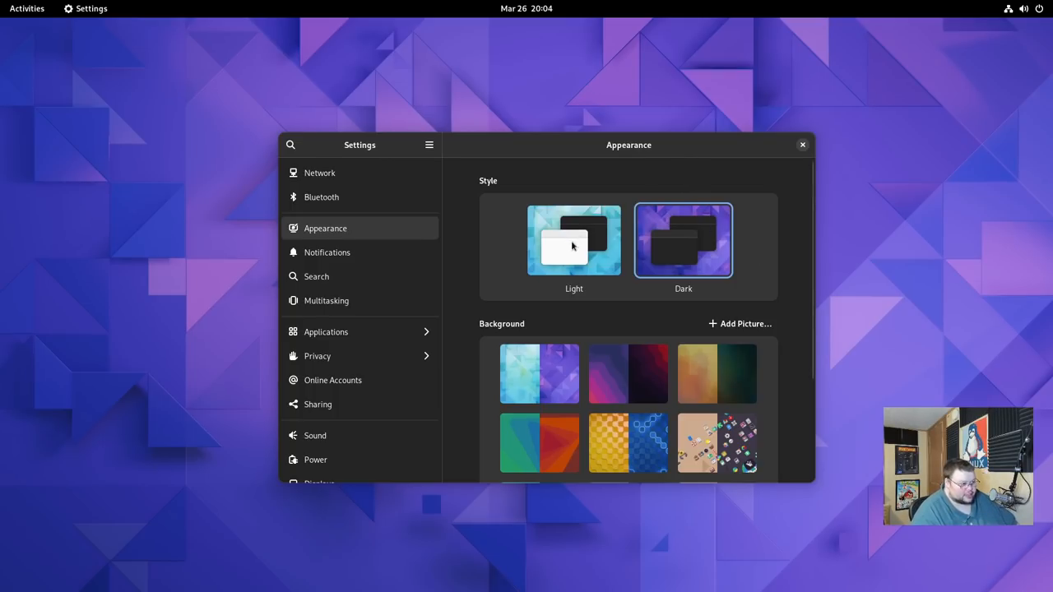
mouse_move(650, 246)
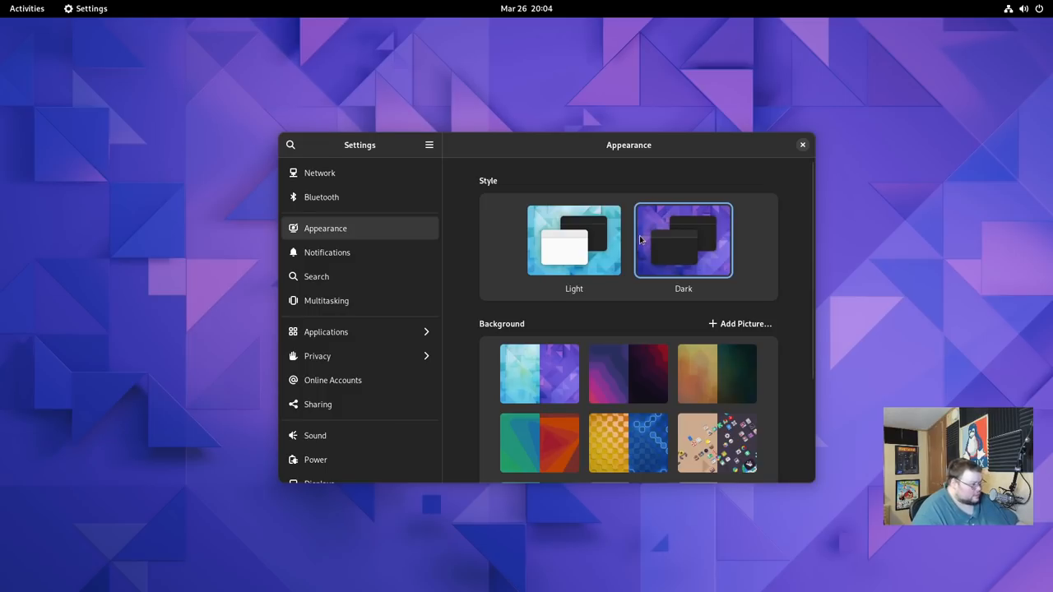
mouse_move(633, 240)
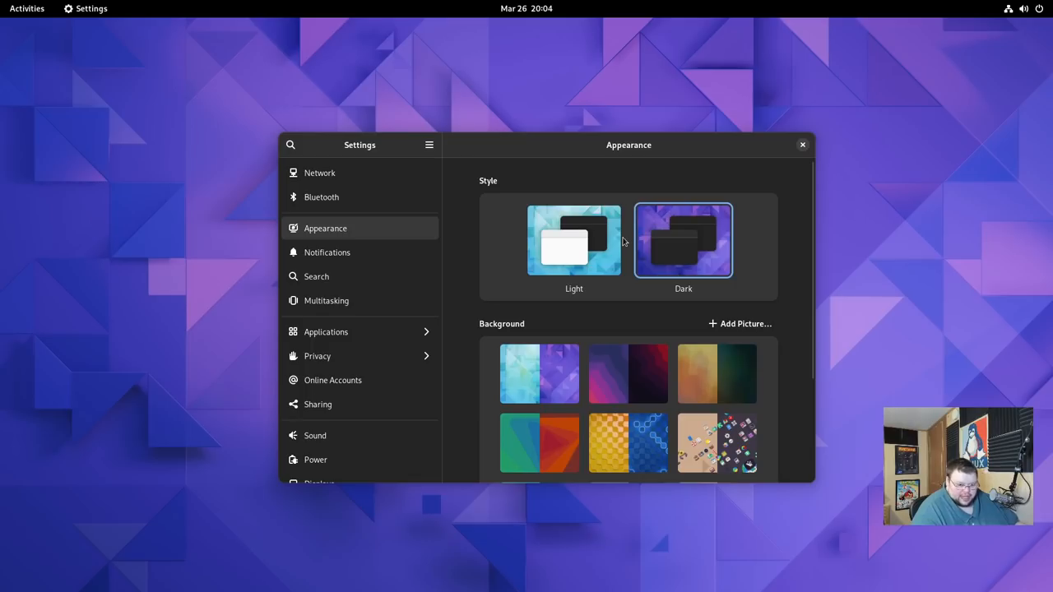
mouse_move(622, 240)
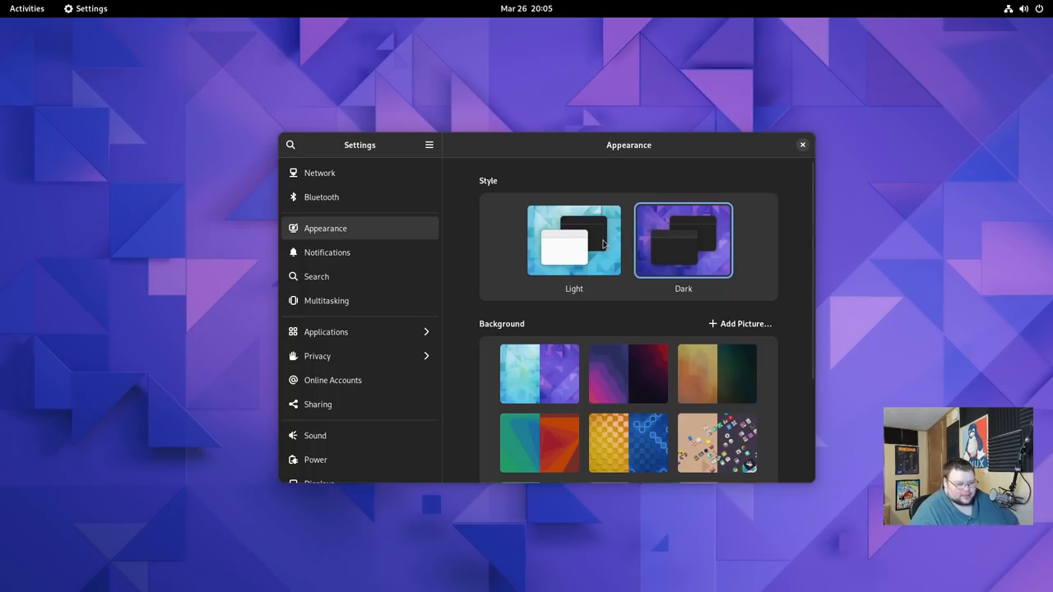
mouse_move(518, 276)
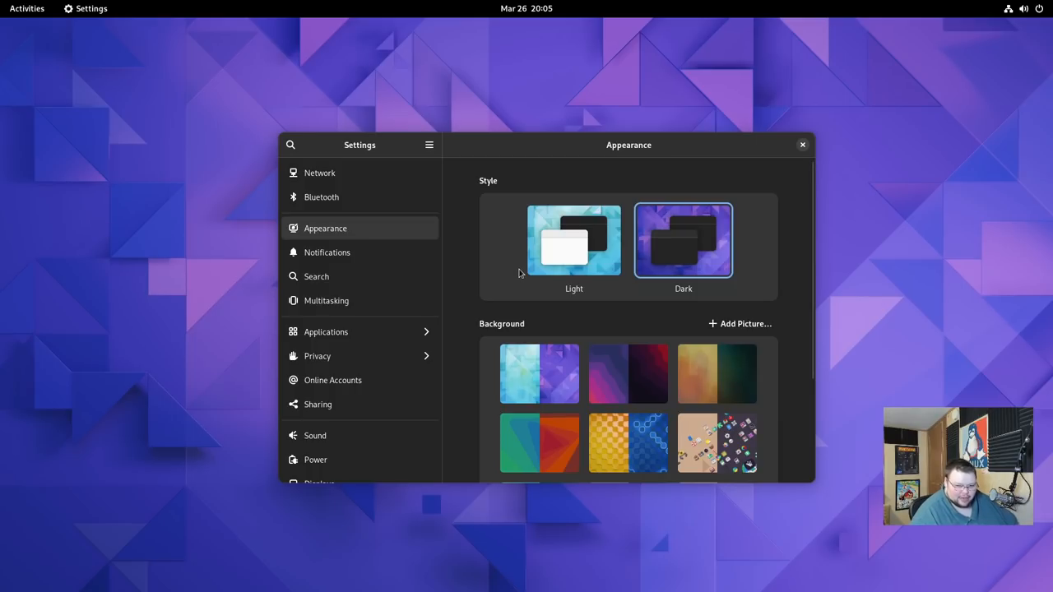
mouse_move(503, 270)
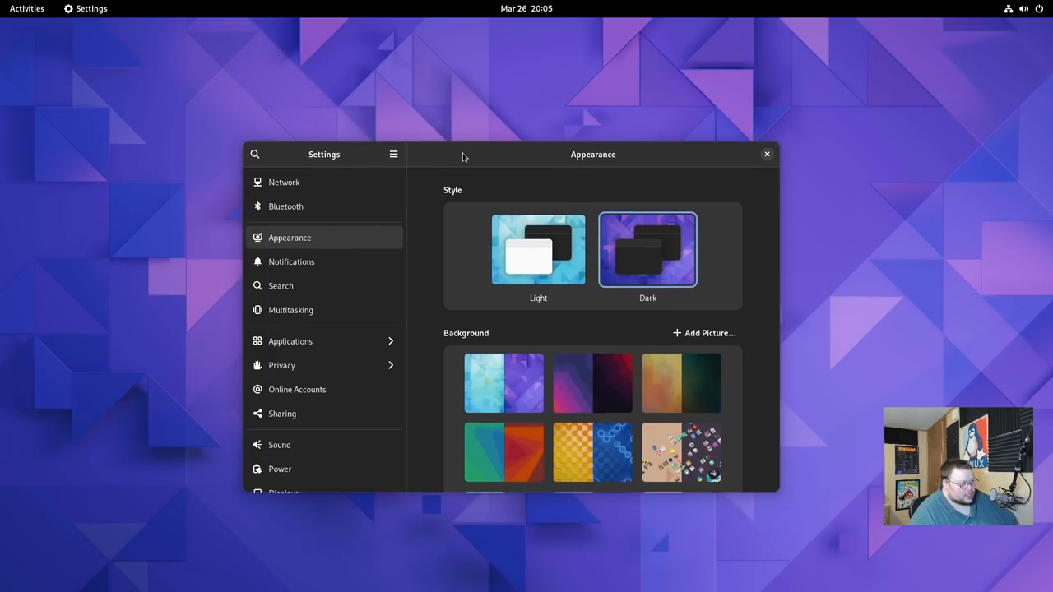
mouse_move(769, 155)
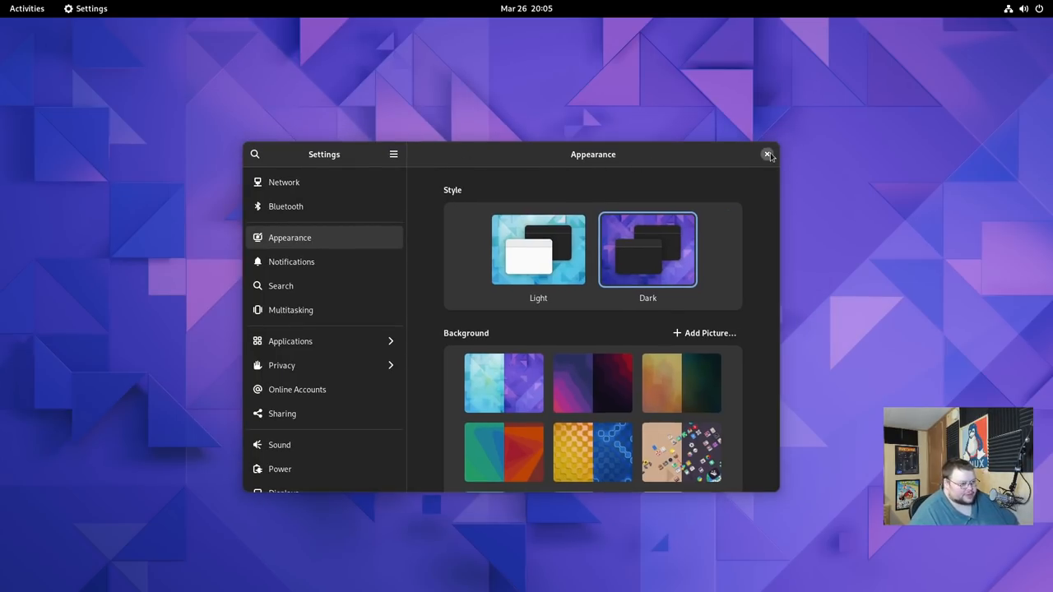
click(767, 155)
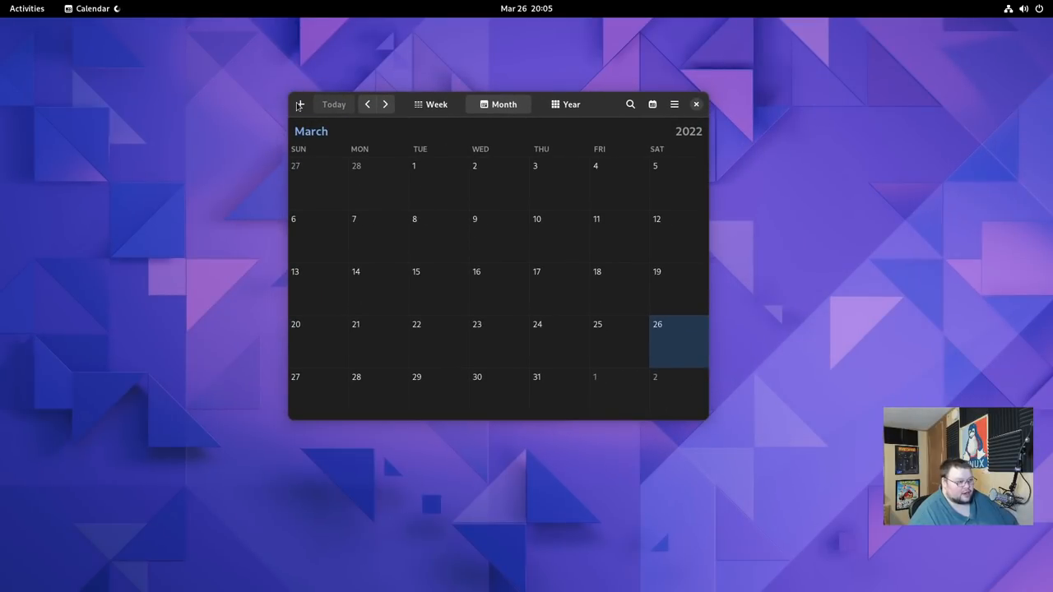
mouse_move(388, 130)
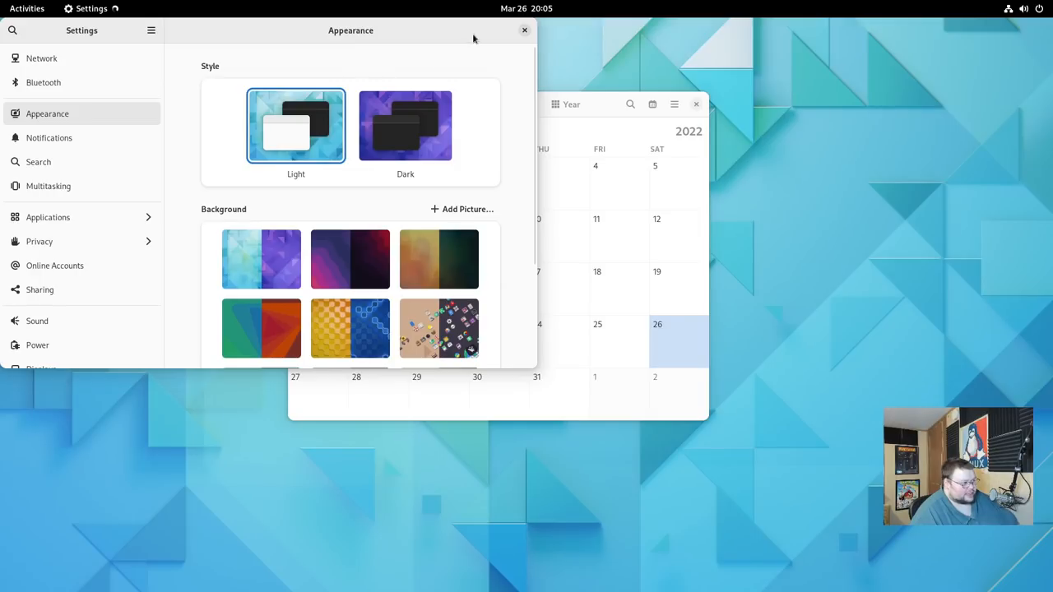
click(523, 29)
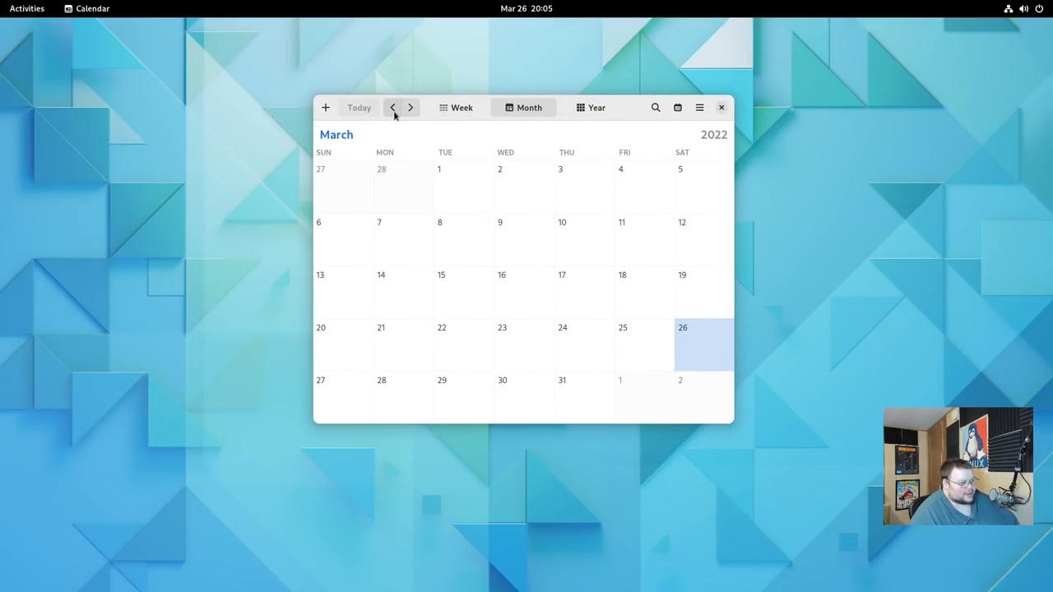
mouse_move(412, 107)
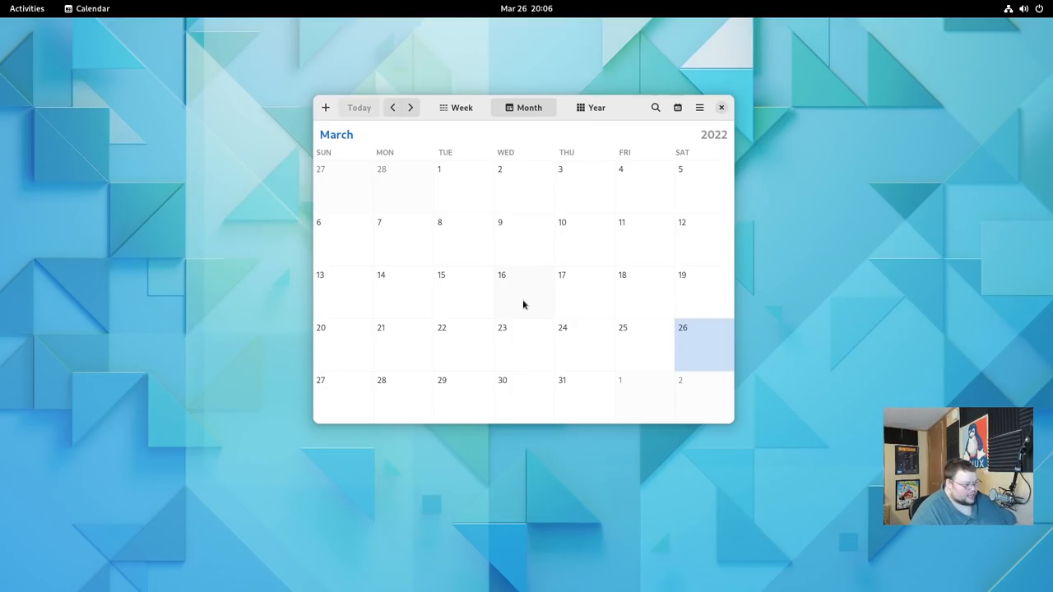
mouse_move(527, 321)
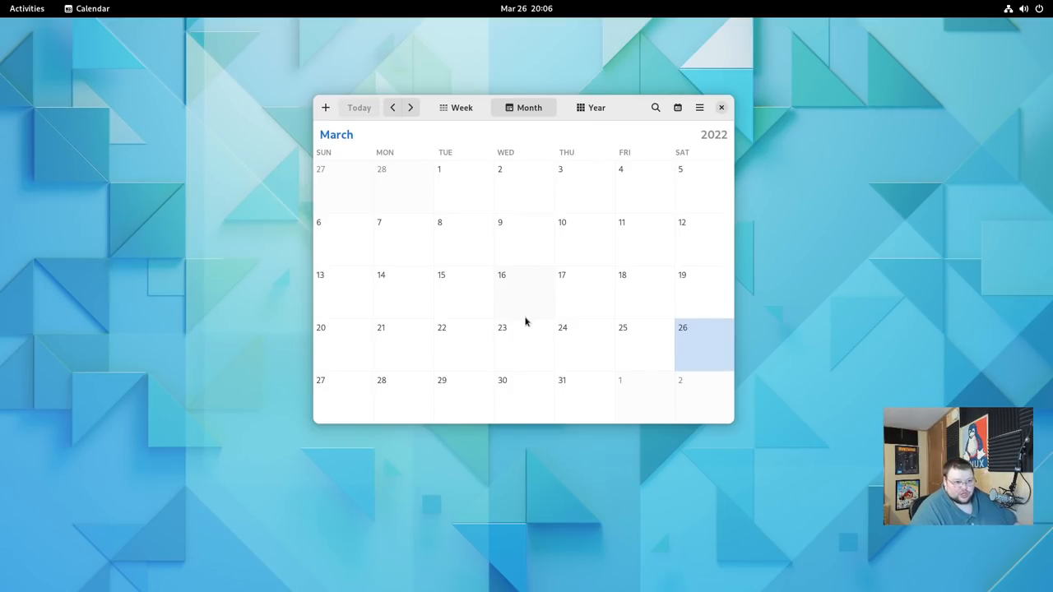
mouse_move(530, 319)
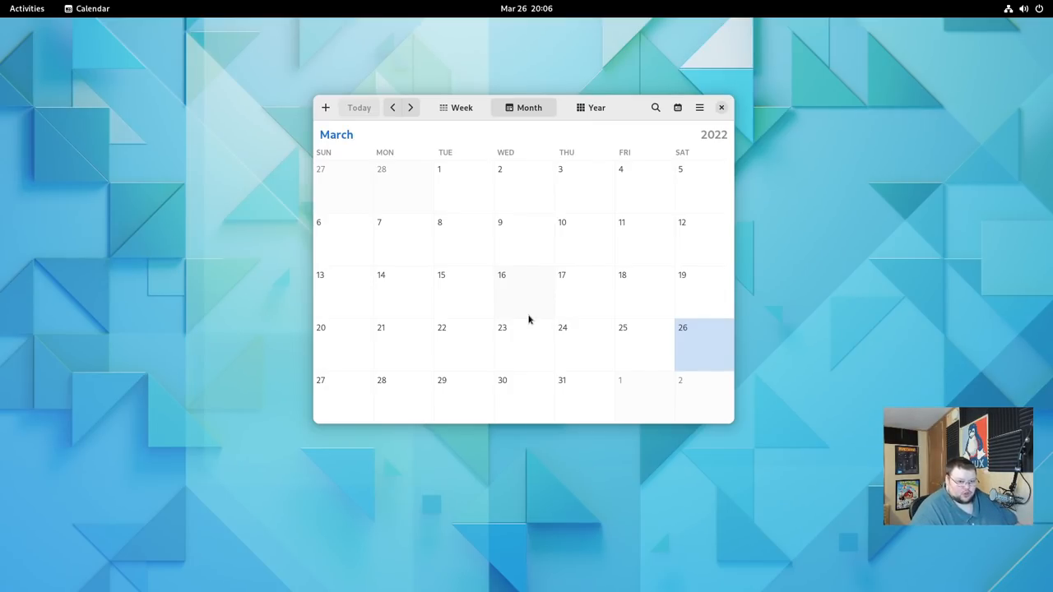
mouse_move(533, 320)
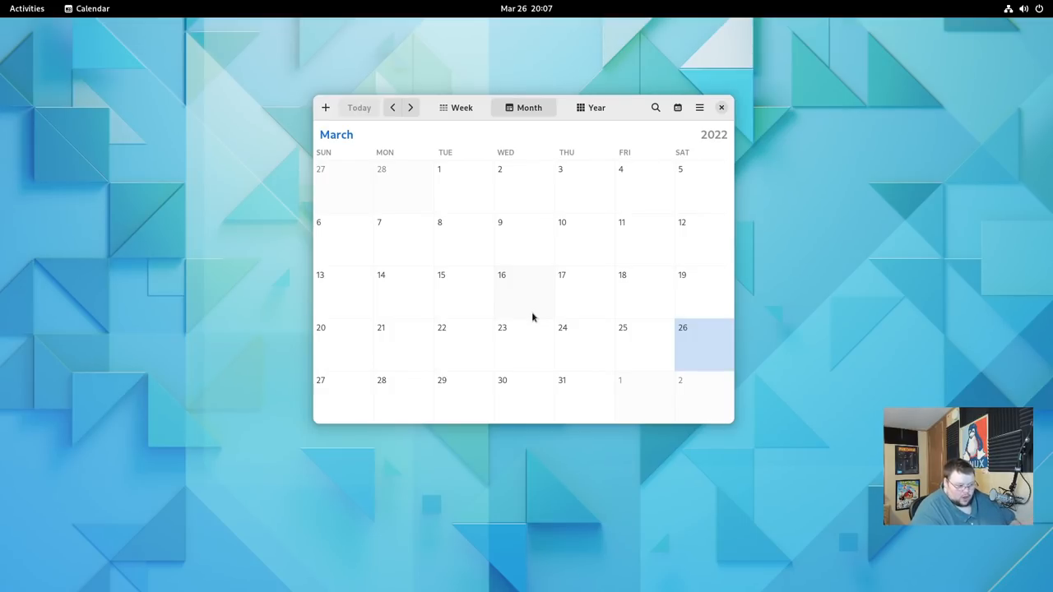
mouse_move(392, 81)
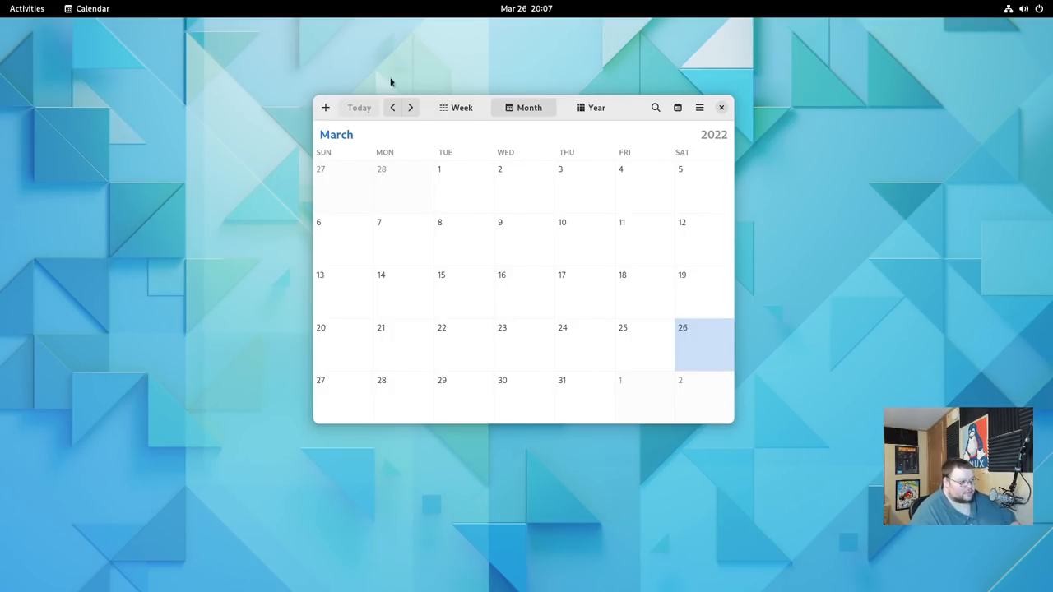
mouse_move(550, 173)
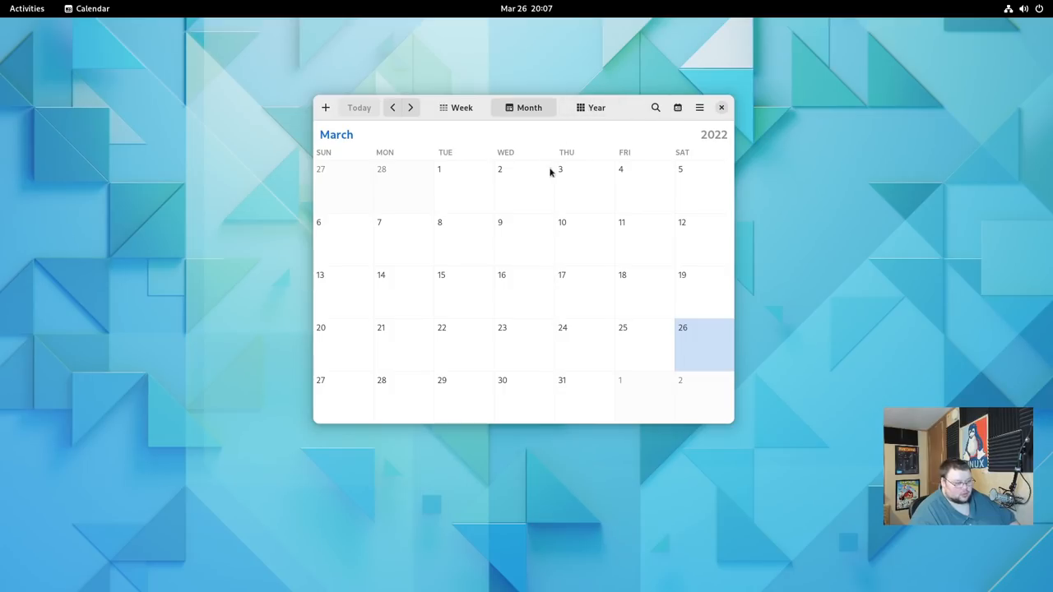
Launch Files from the Activities dash to show the Home folder
click(26, 9)
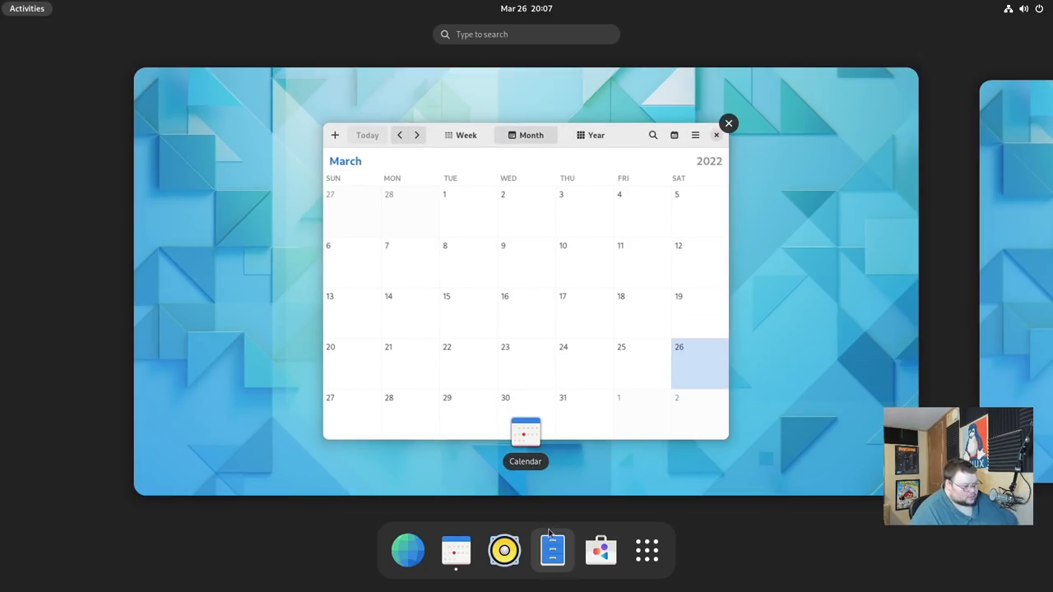
click(456, 550)
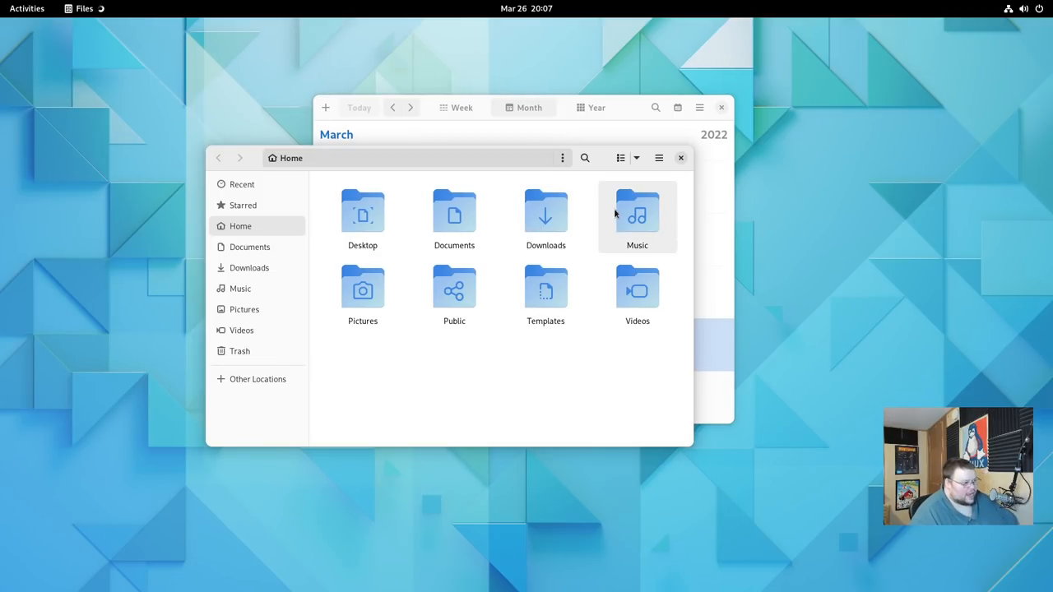
mouse_move(606, 218)
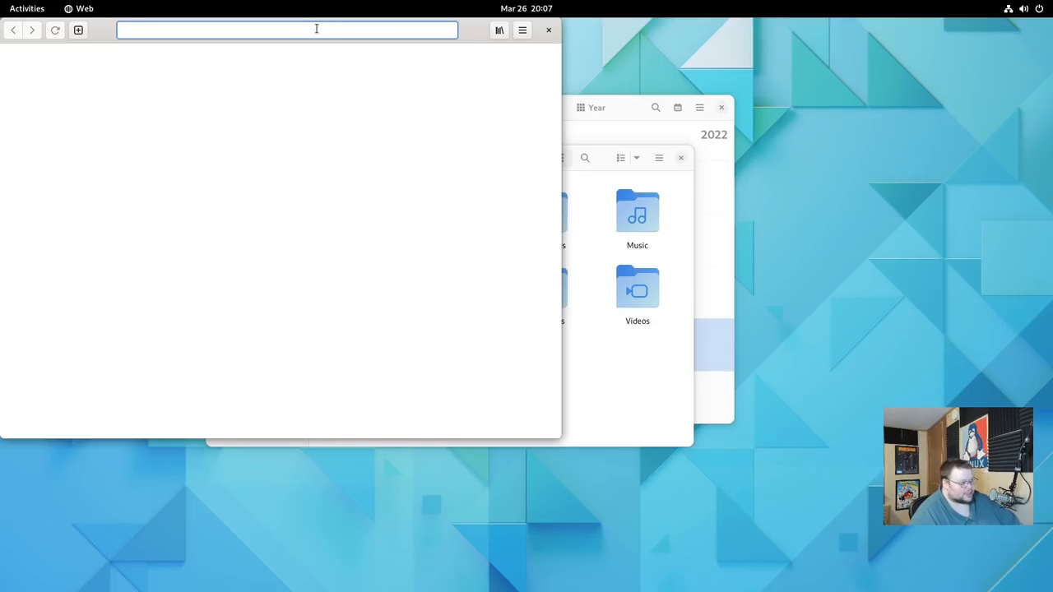
Search DuckDuckGo for 'adwaita icons', view image results and enlarge the Adwaita music folder icon
text(adwaita+icons&t=epiphany&ia=web)
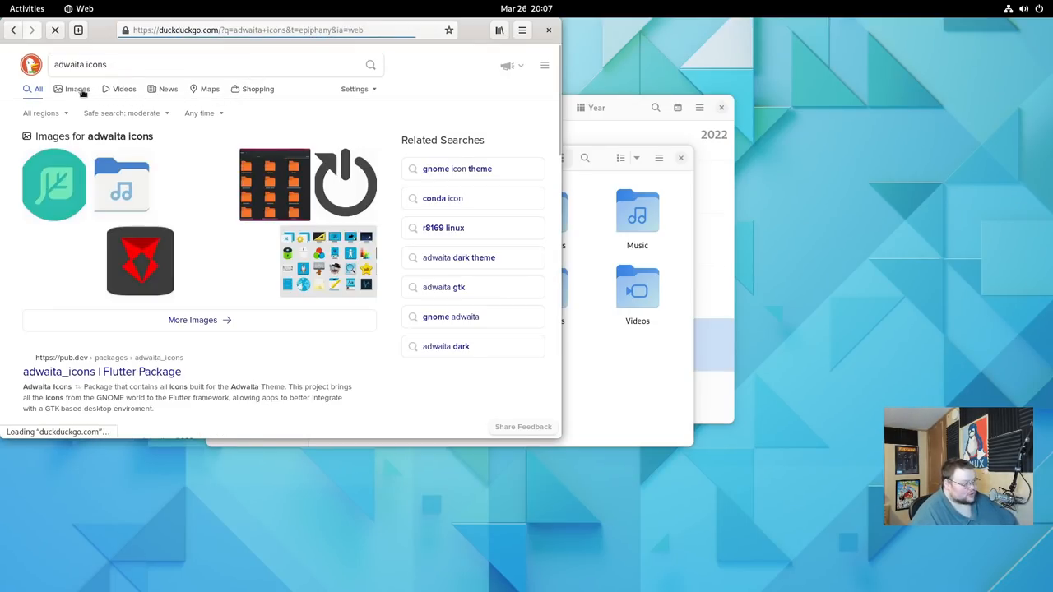
click(76, 89)
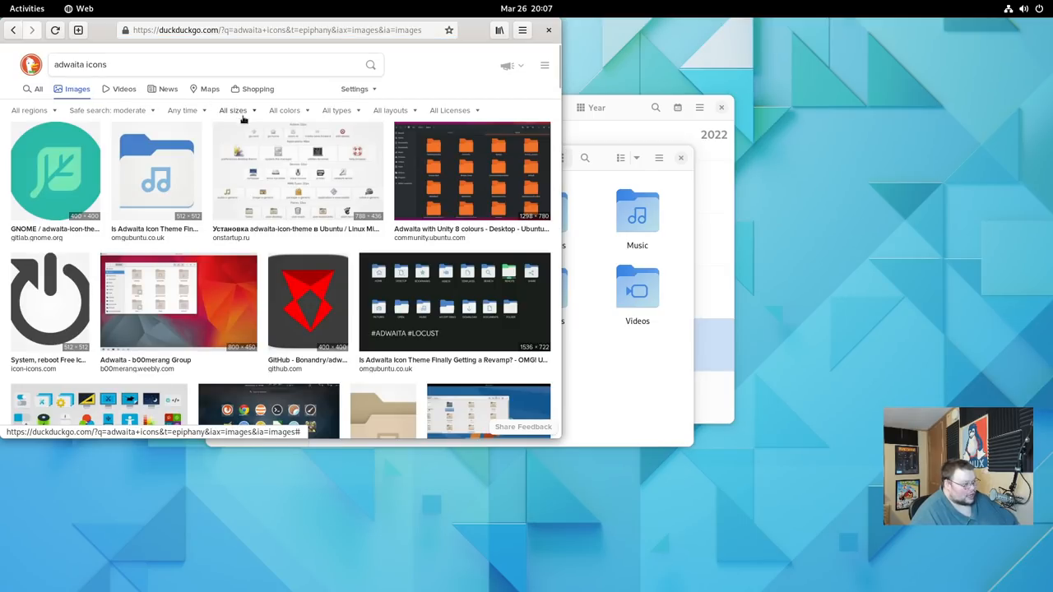
scroll(down, 3)
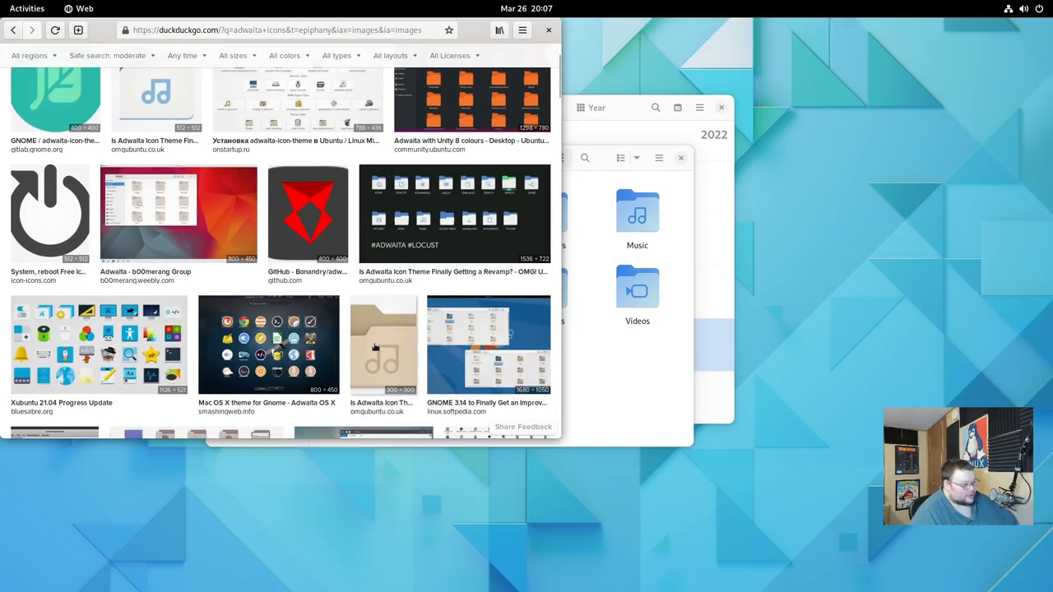
click(382, 346)
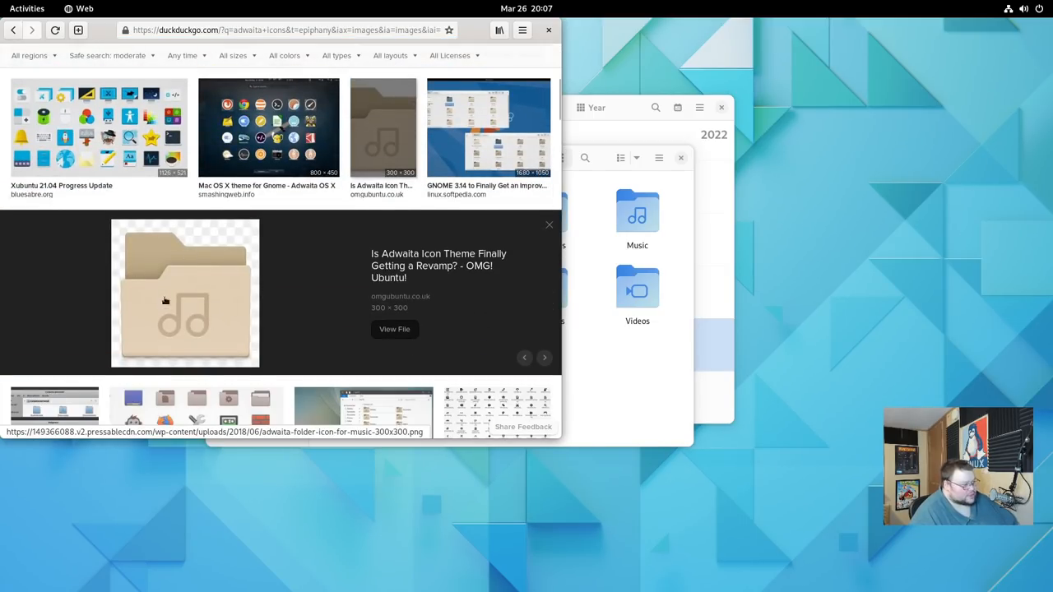
mouse_move(189, 316)
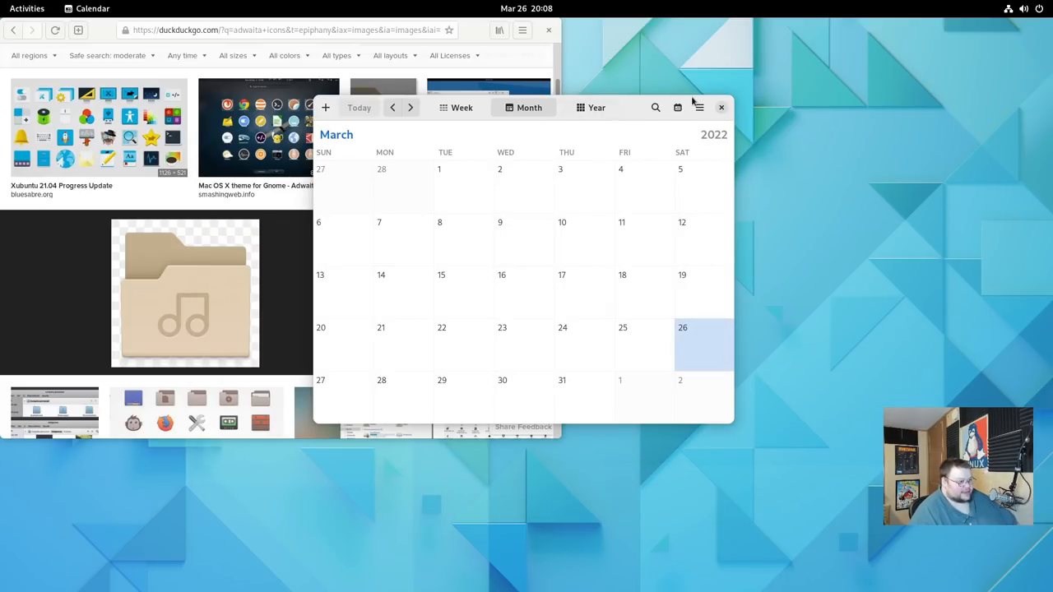
mouse_move(655, 109)
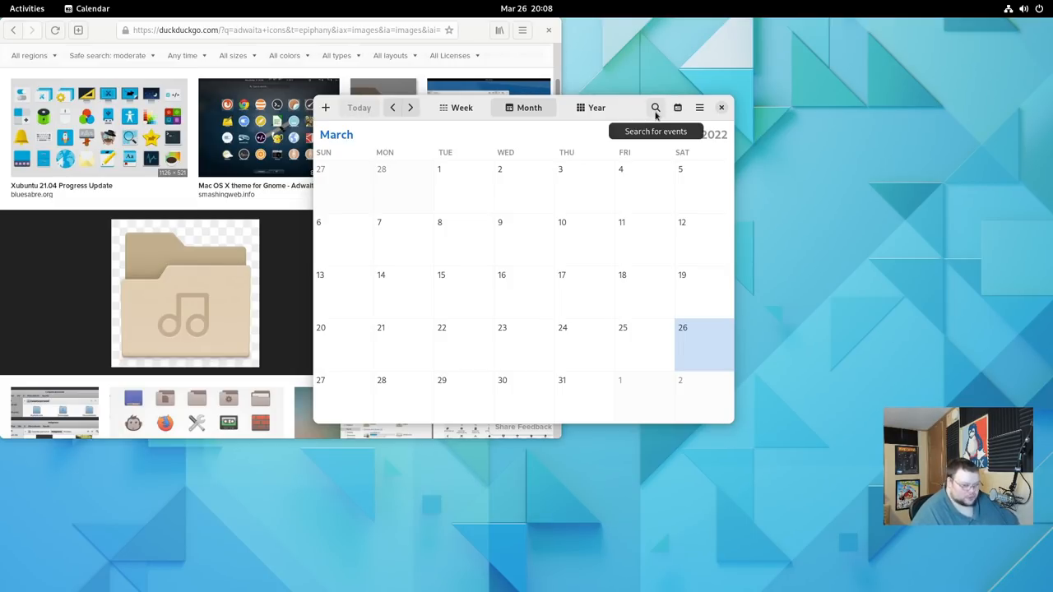
mouse_move(699, 215)
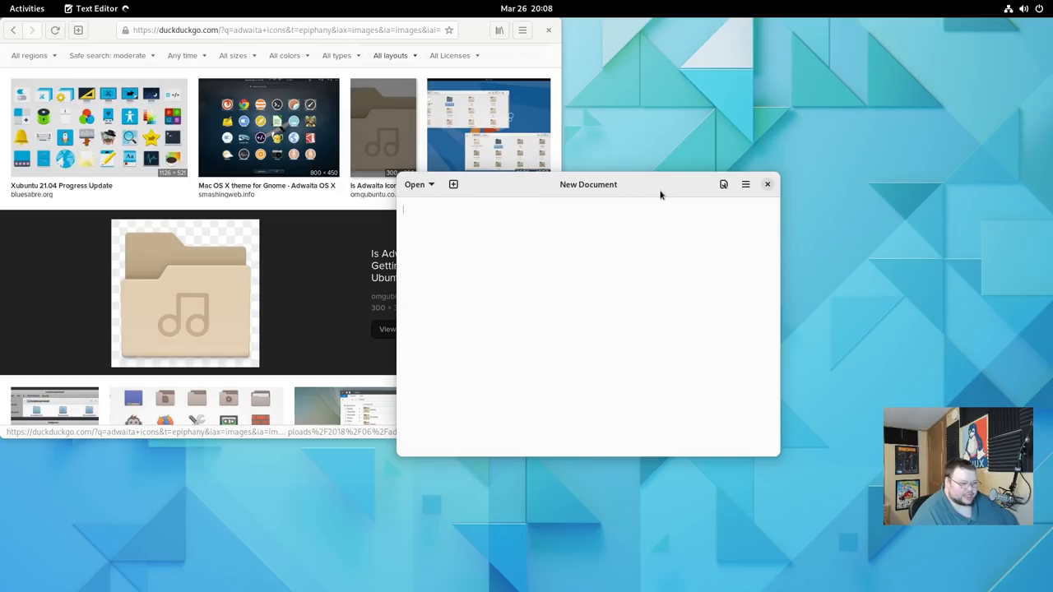
Check Text Editor's version in its About dialog, then move the window up and right
click(745, 184)
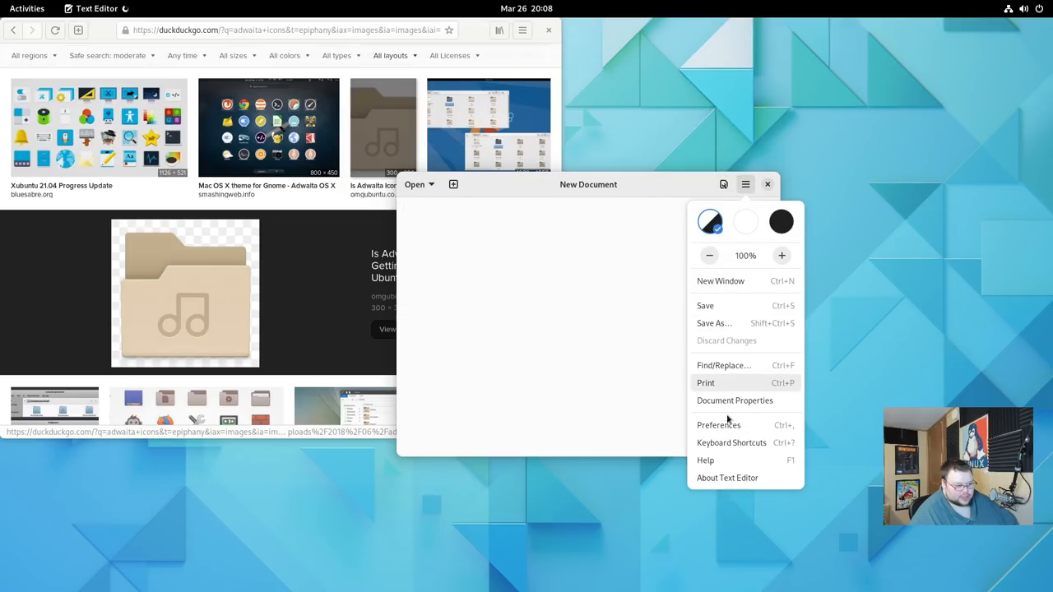
click(728, 477)
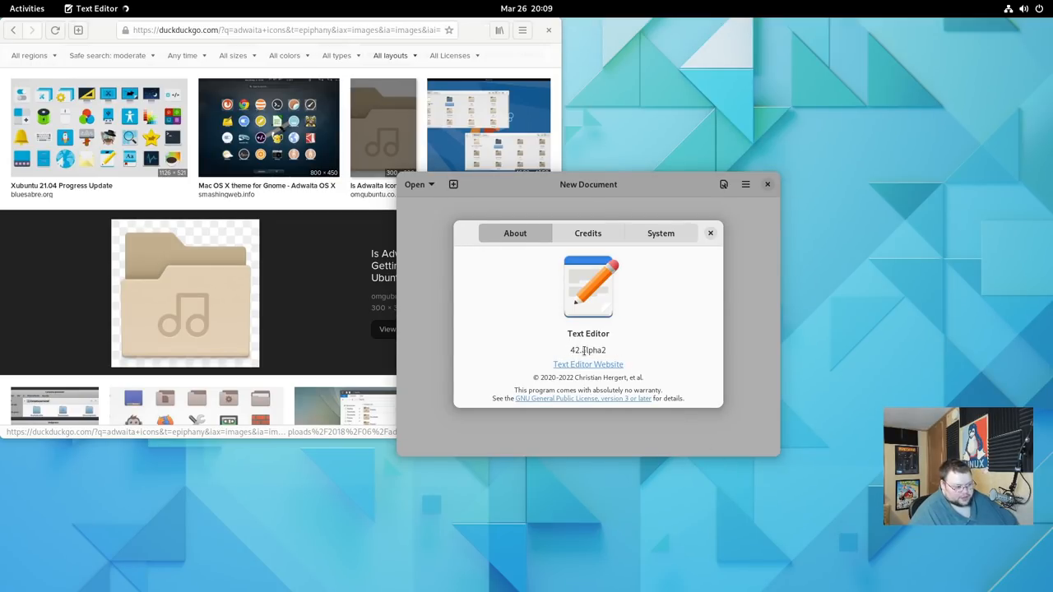
click(711, 234)
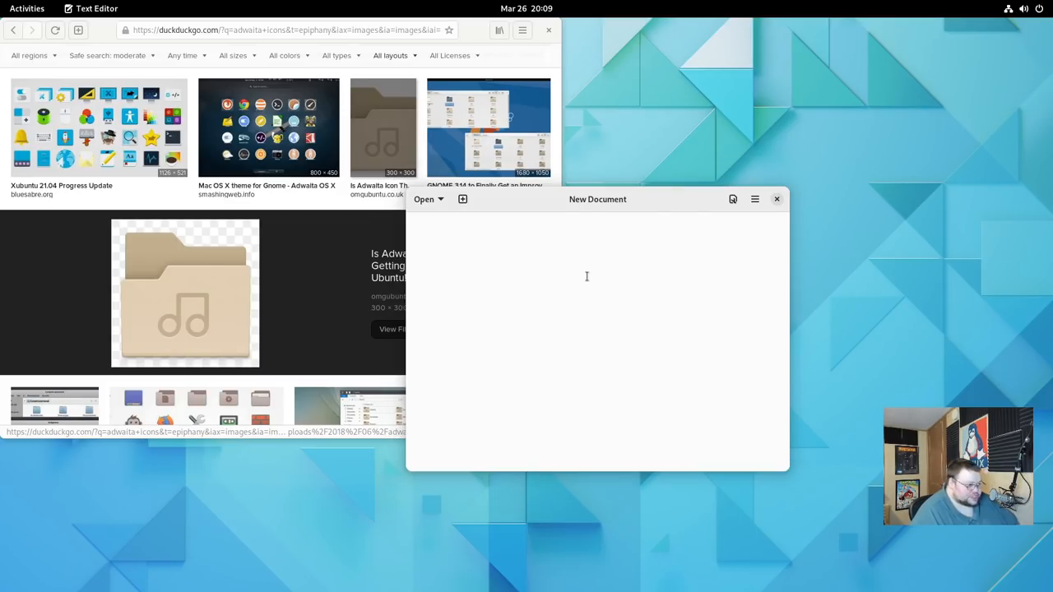
drag(599, 200, 615, 134)
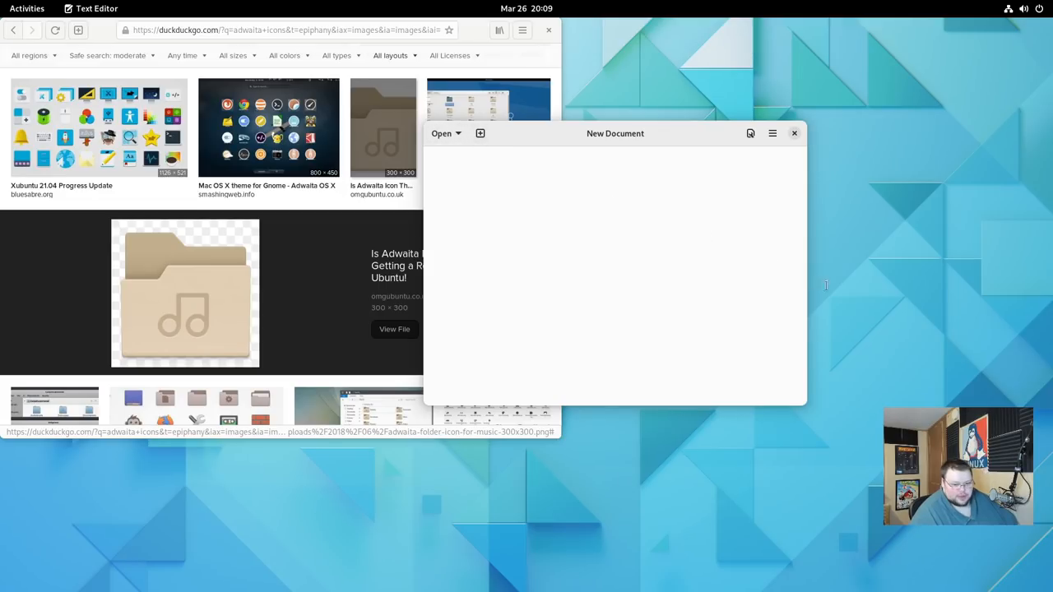
click(751, 133)
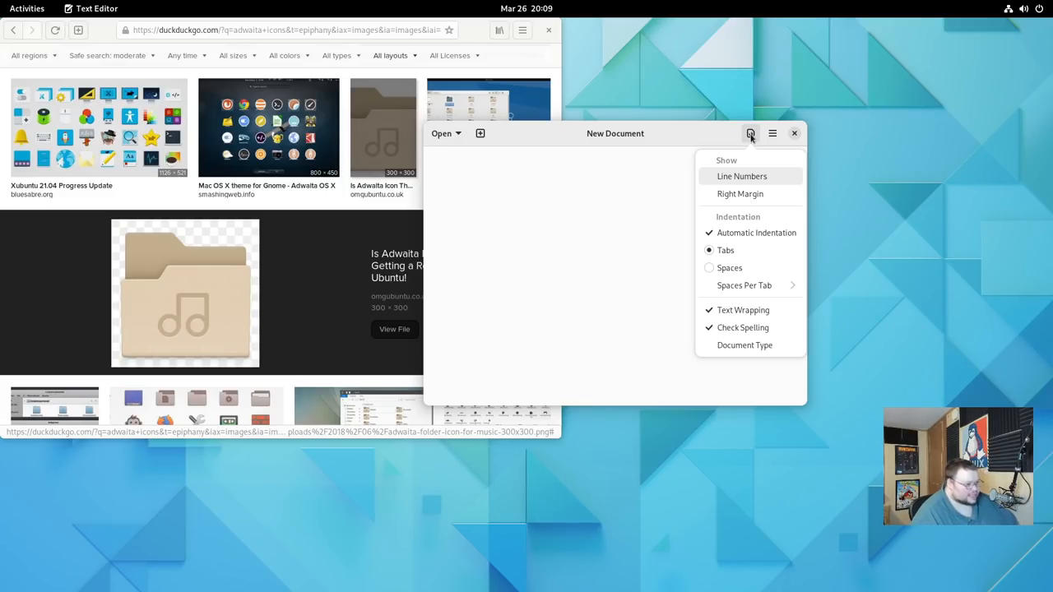
mouse_move(751, 191)
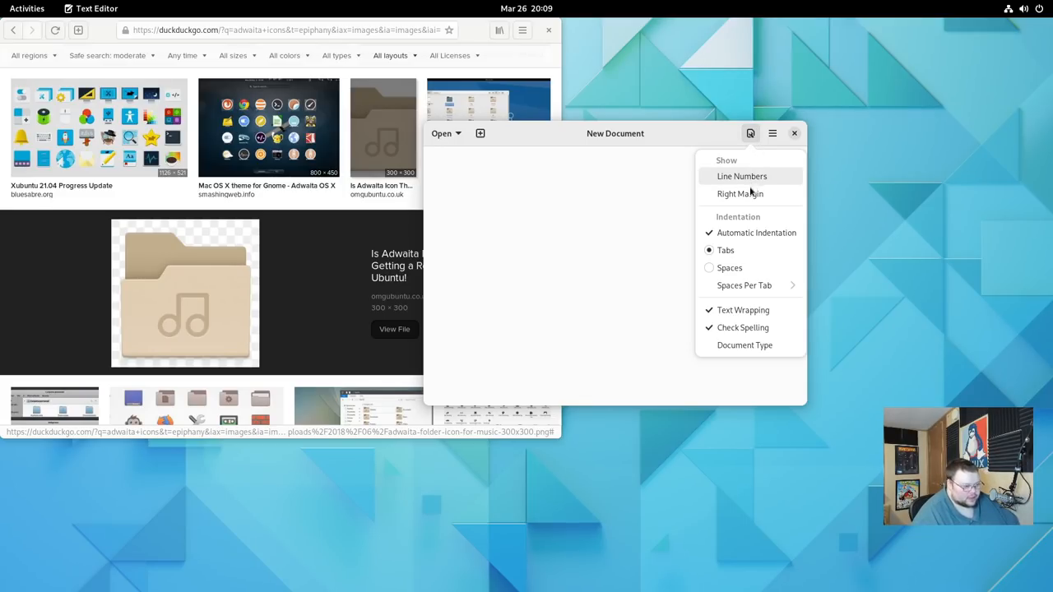
mouse_move(784, 217)
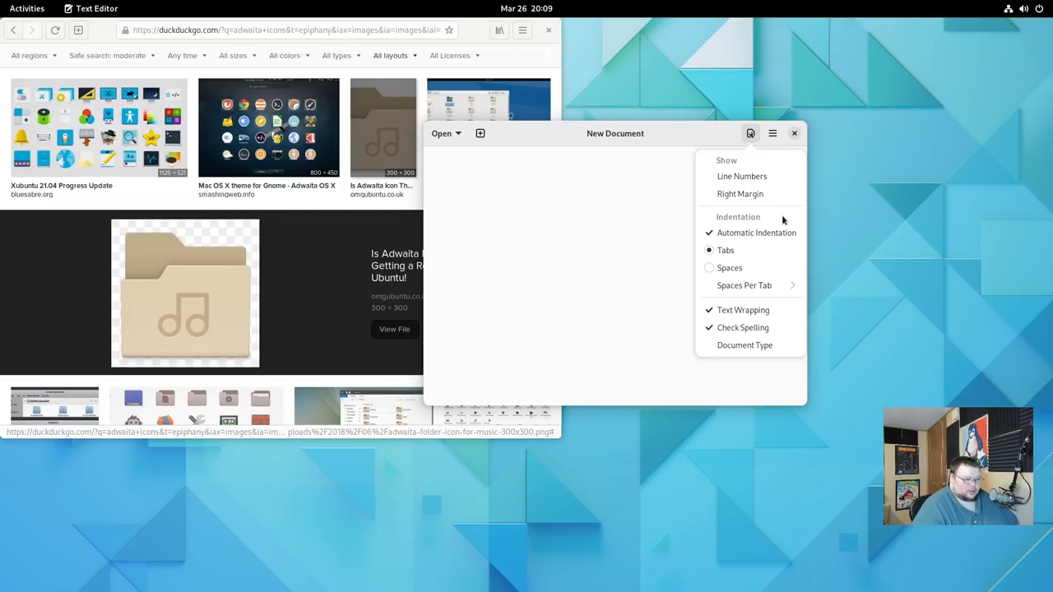
mouse_move(783, 218)
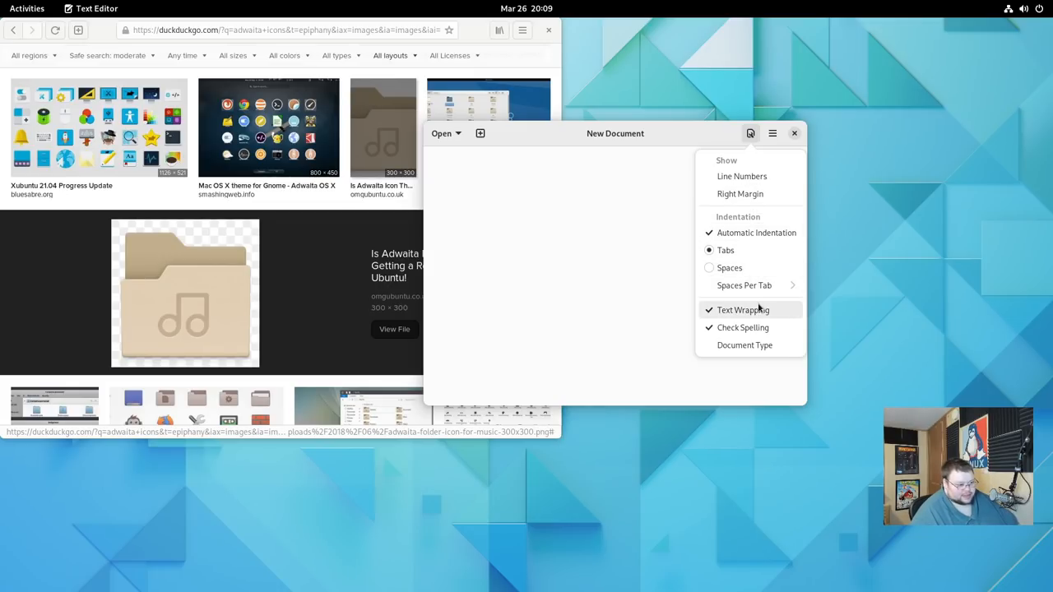
mouse_move(750, 327)
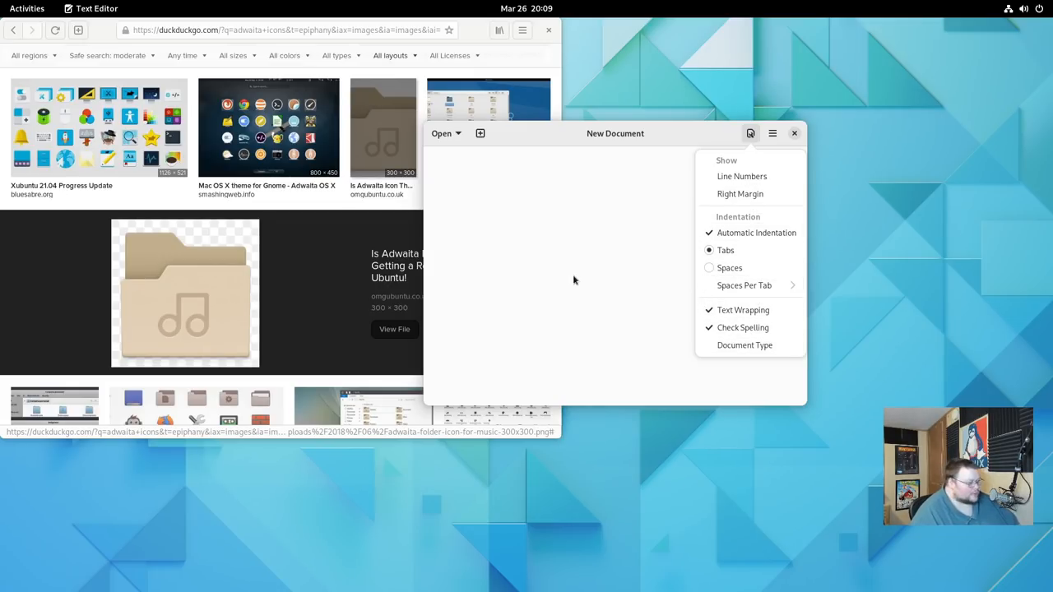
mouse_move(579, 251)
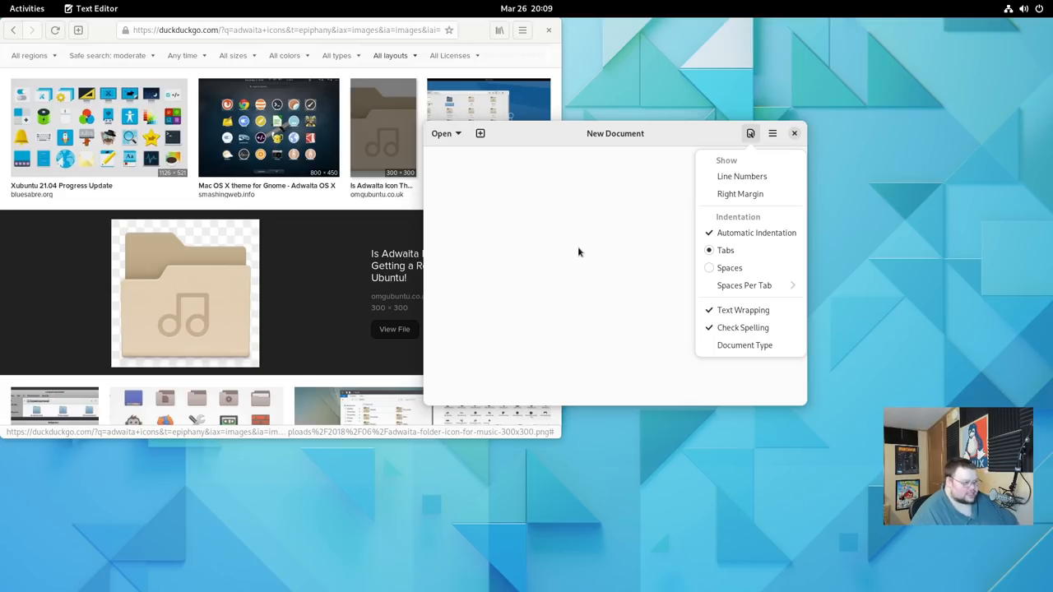
click(441, 133)
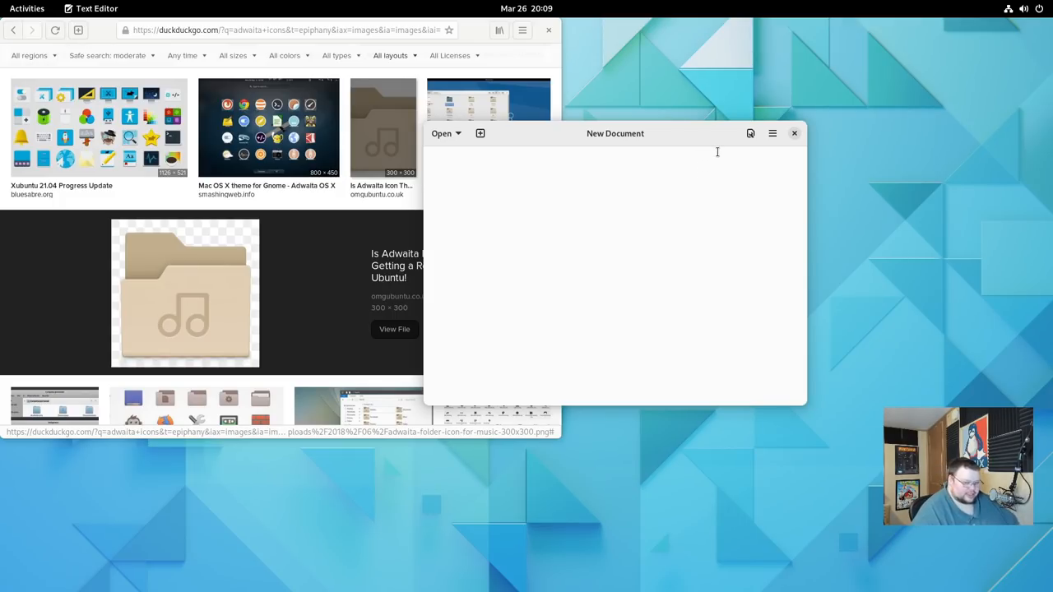
click(793, 132)
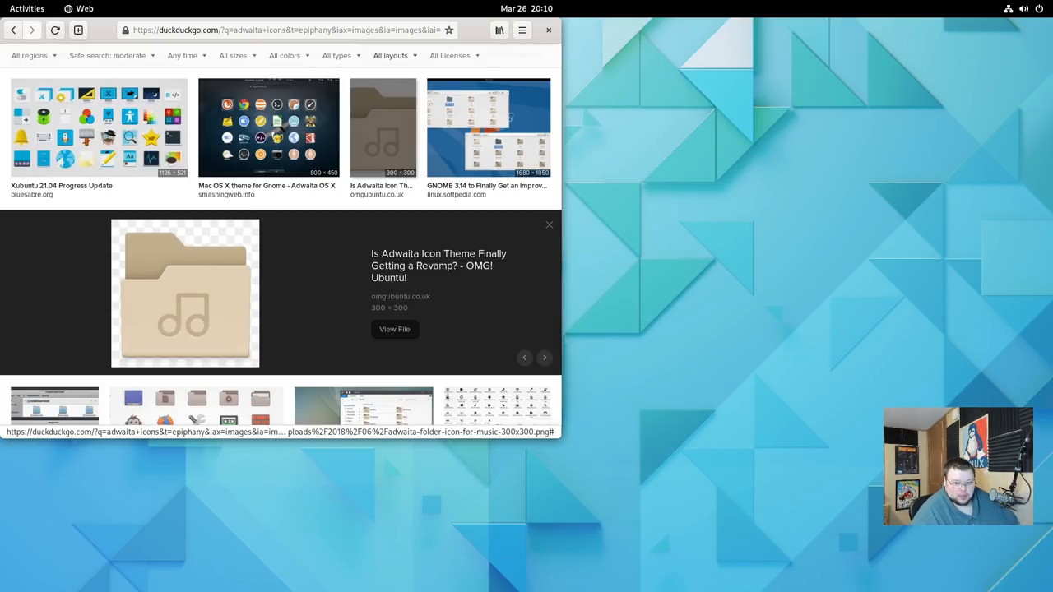
mouse_move(582, 295)
text(termi)
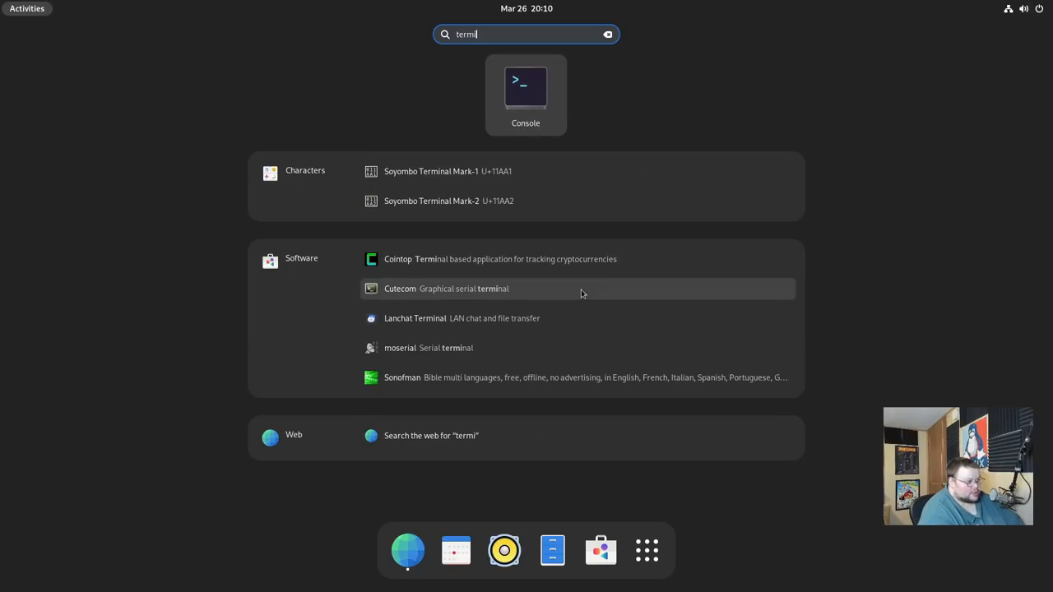
Launch Console and enlarge its window, positioning it over the browser near the screen centre
click(526, 85)
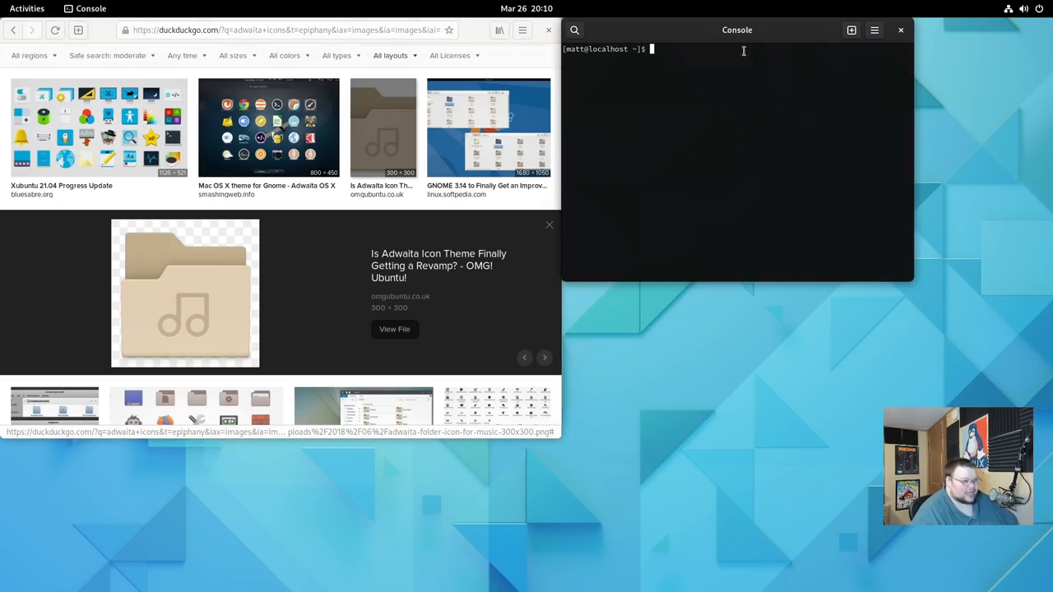
drag(738, 30, 530, 187)
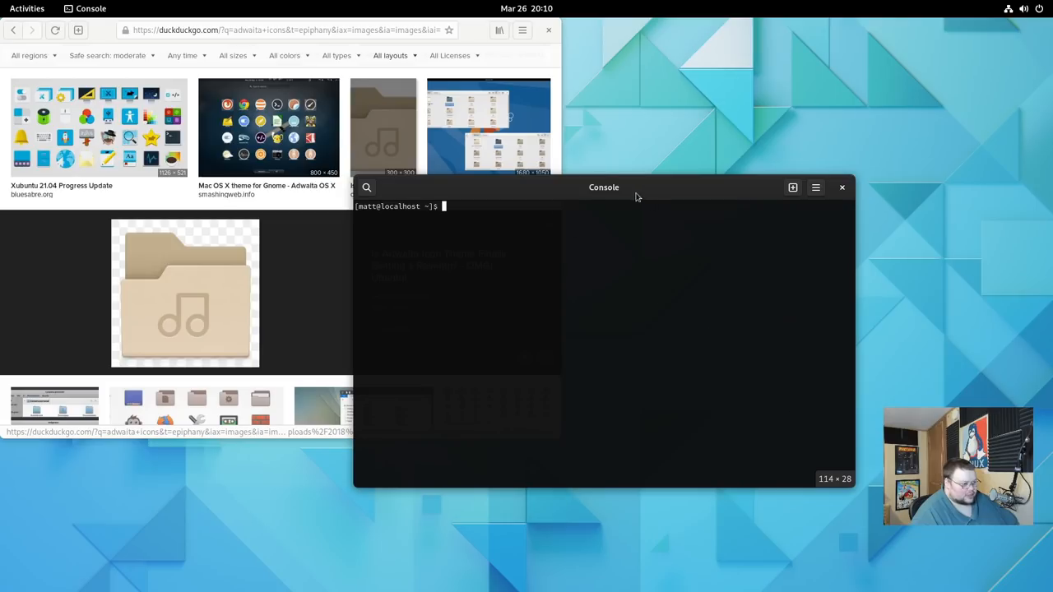
mouse_move(561, 185)
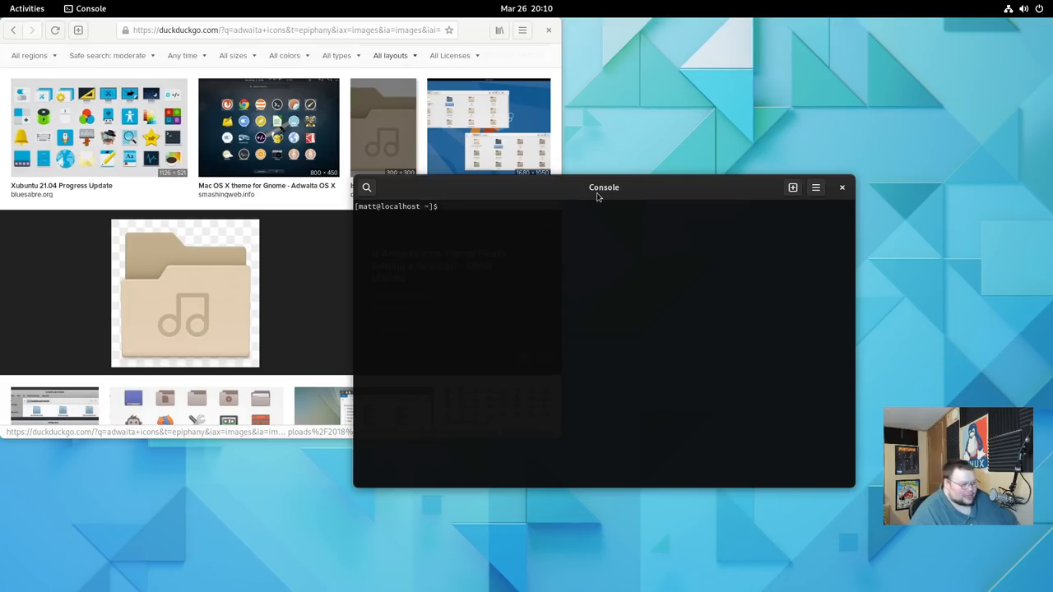
mouse_move(576, 181)
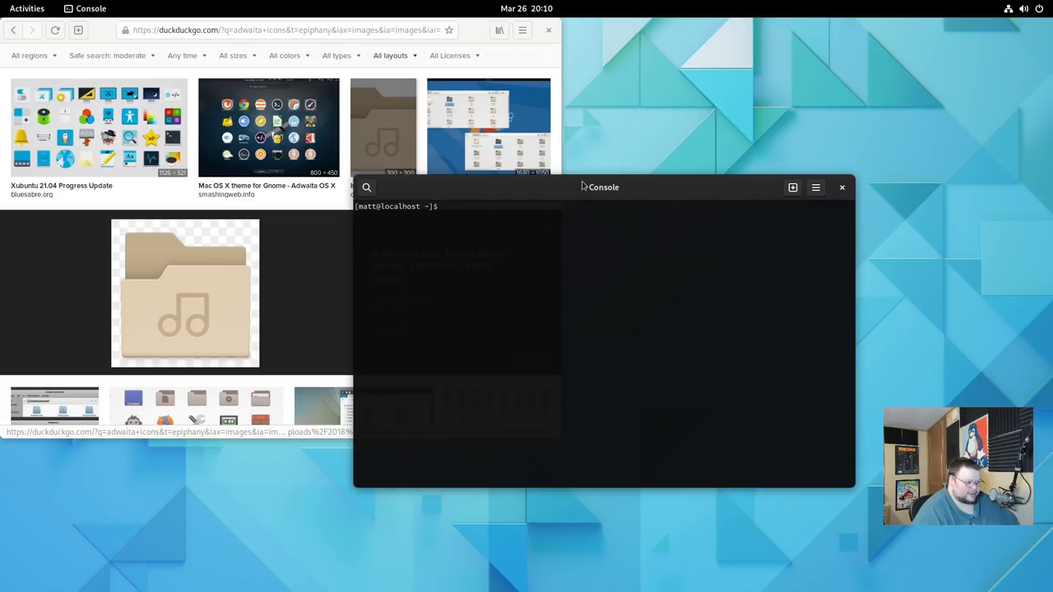
mouse_move(612, 196)
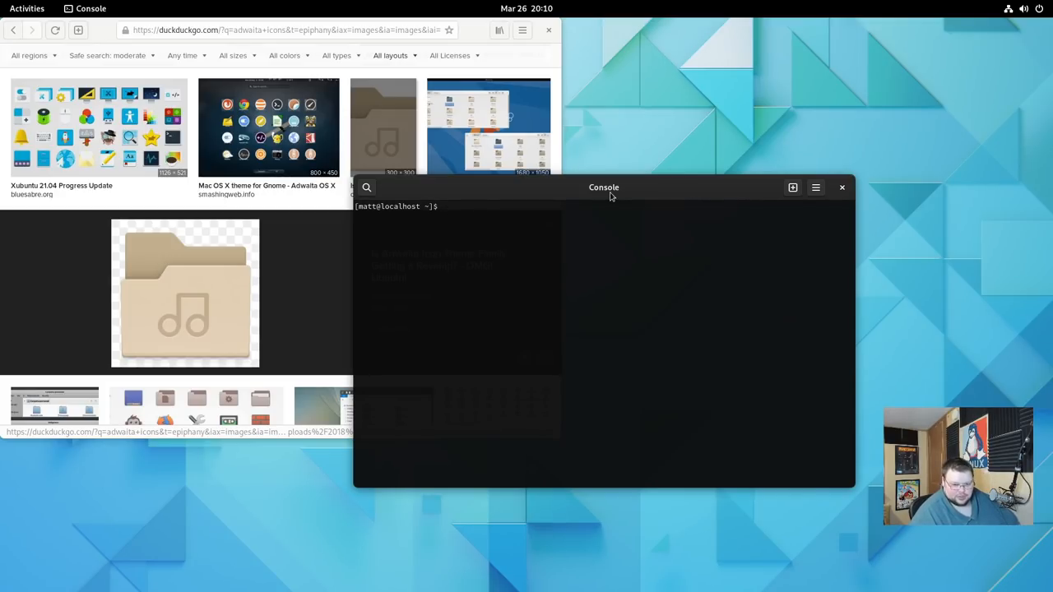
drag(604, 187, 576, 181)
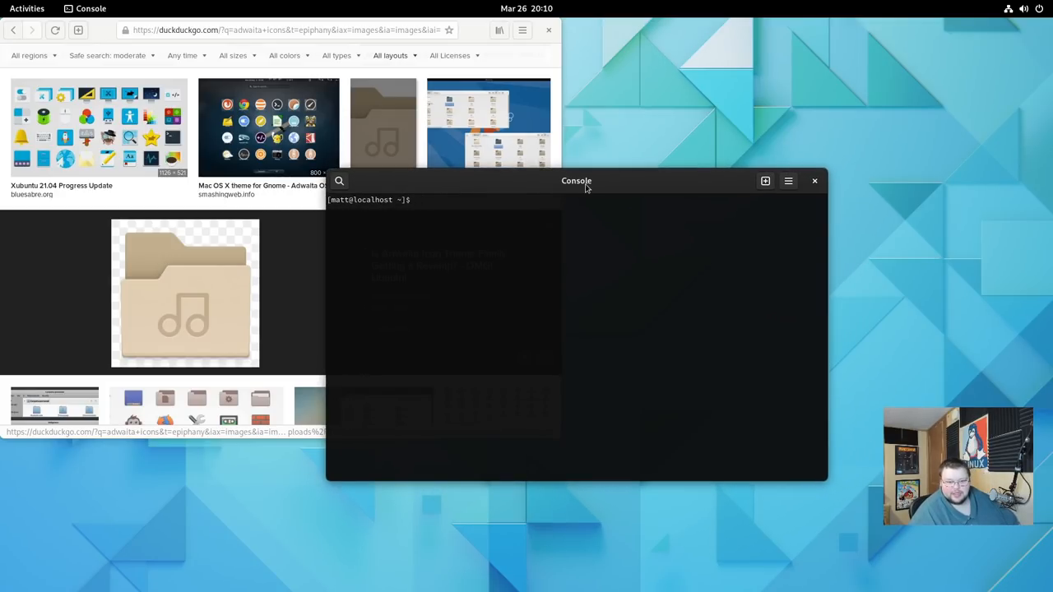
mouse_move(630, 190)
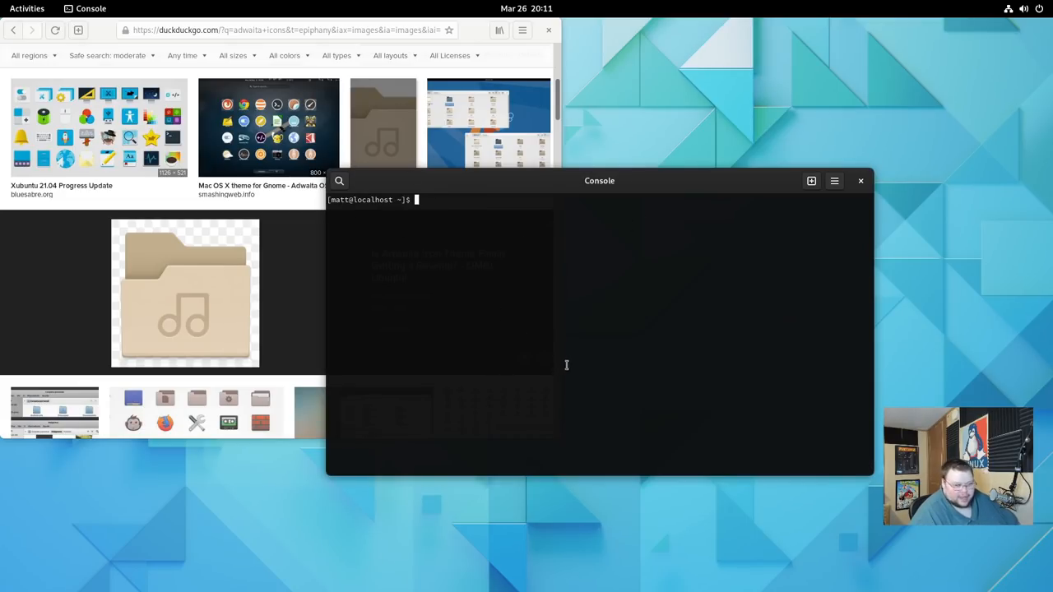
drag(599, 179, 652, 185)
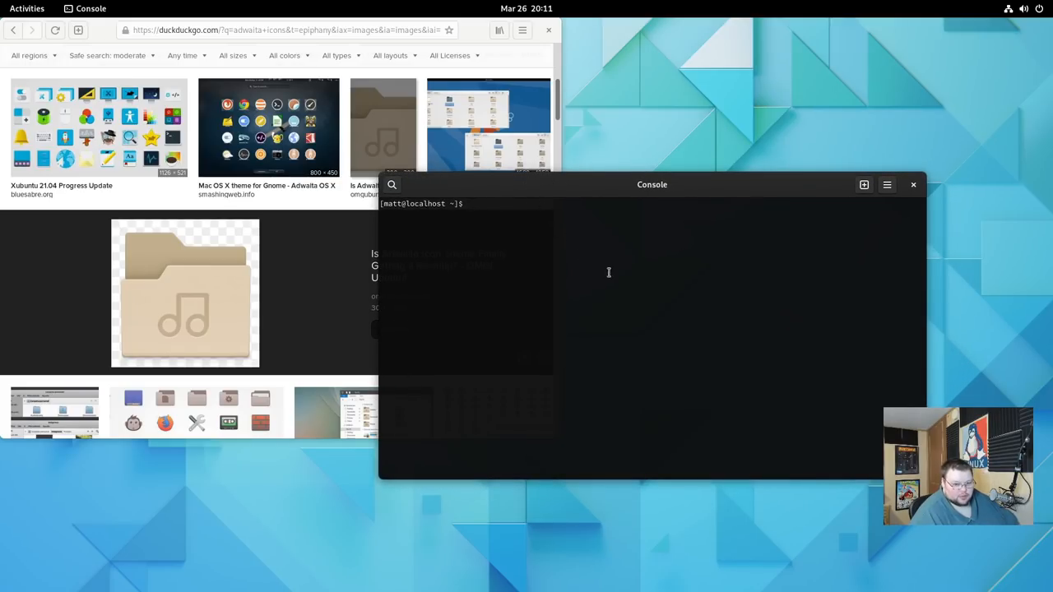
Run sudo su to get a root shell, turning the header red, and glance at the main menu
text(sudo su)
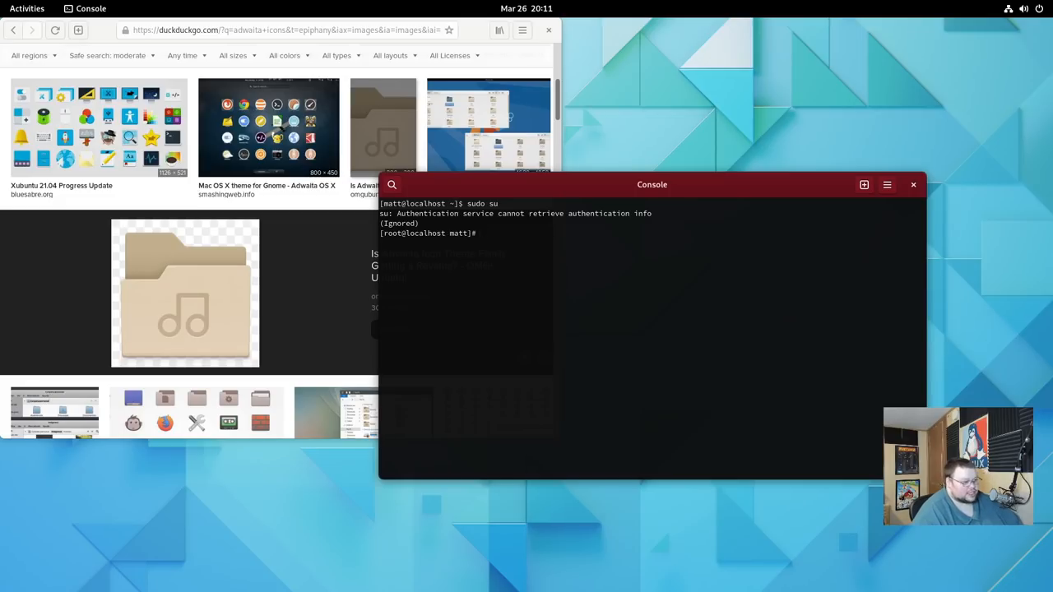
drag(651, 184, 674, 178)
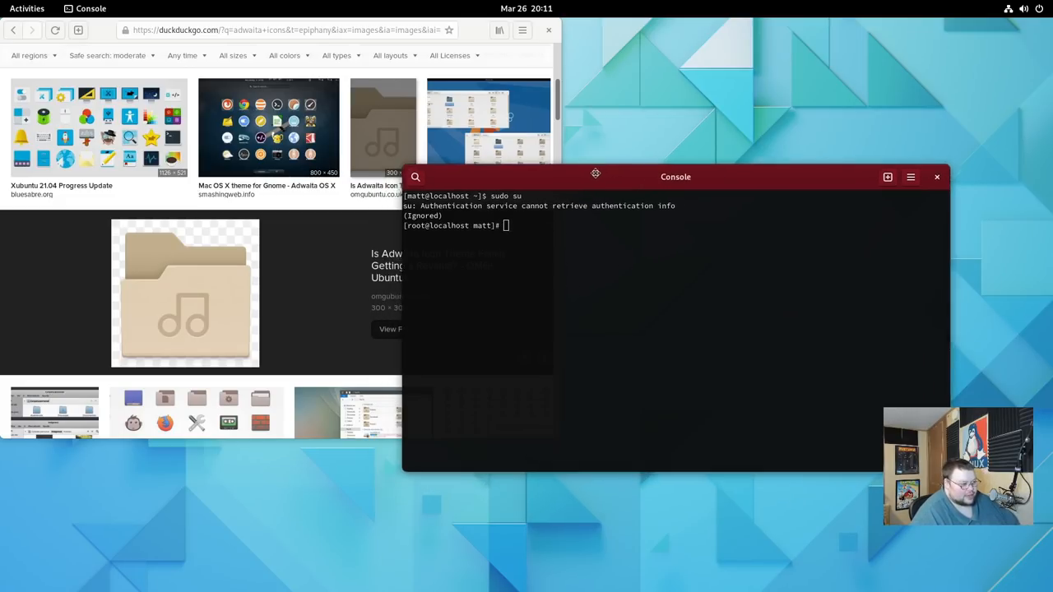
drag(596, 174, 587, 138)
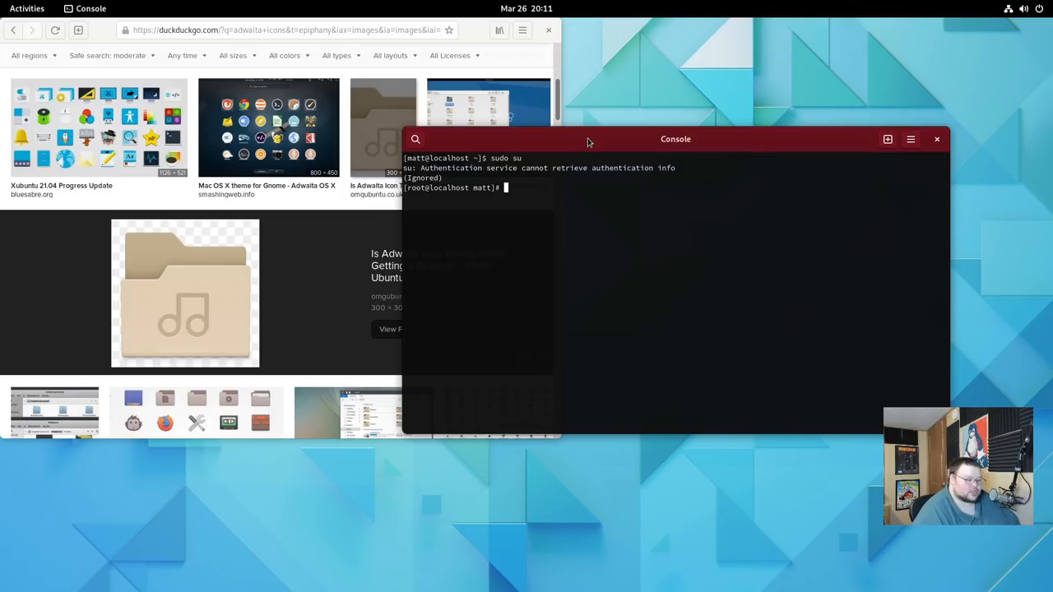
click(912, 138)
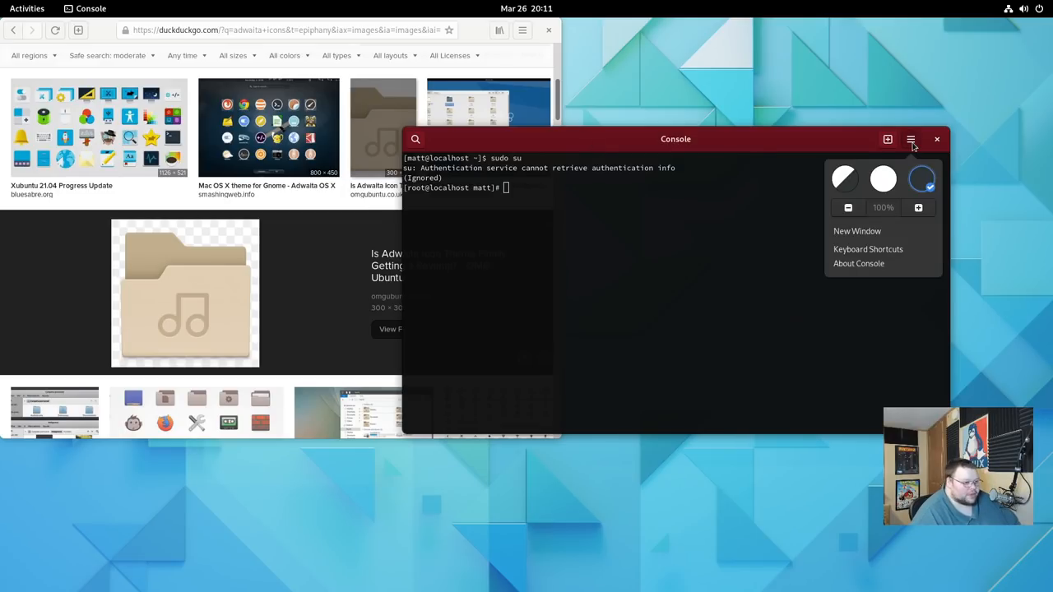
mouse_move(912, 138)
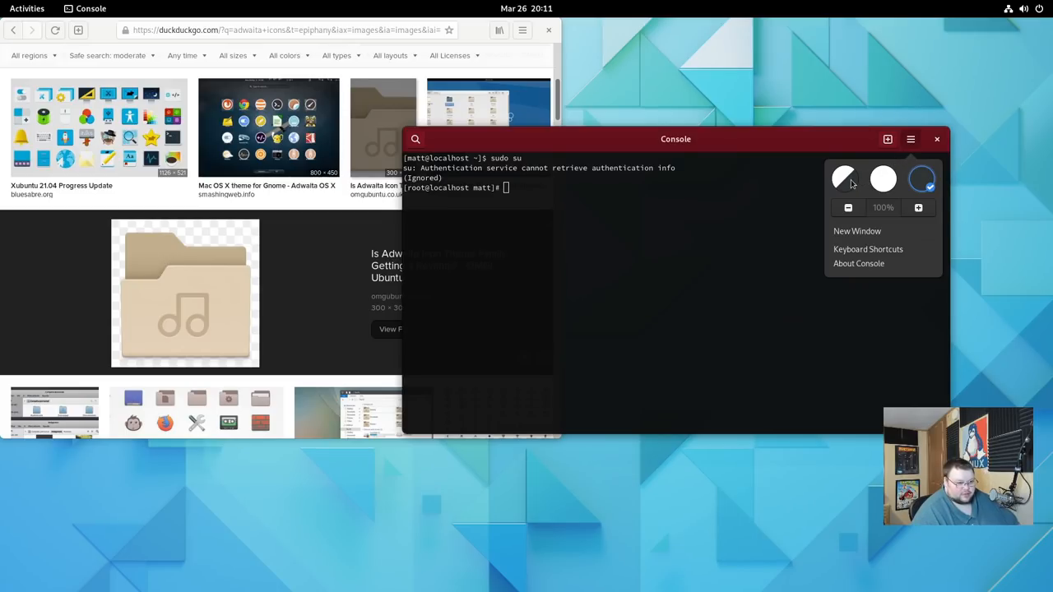
mouse_move(879, 222)
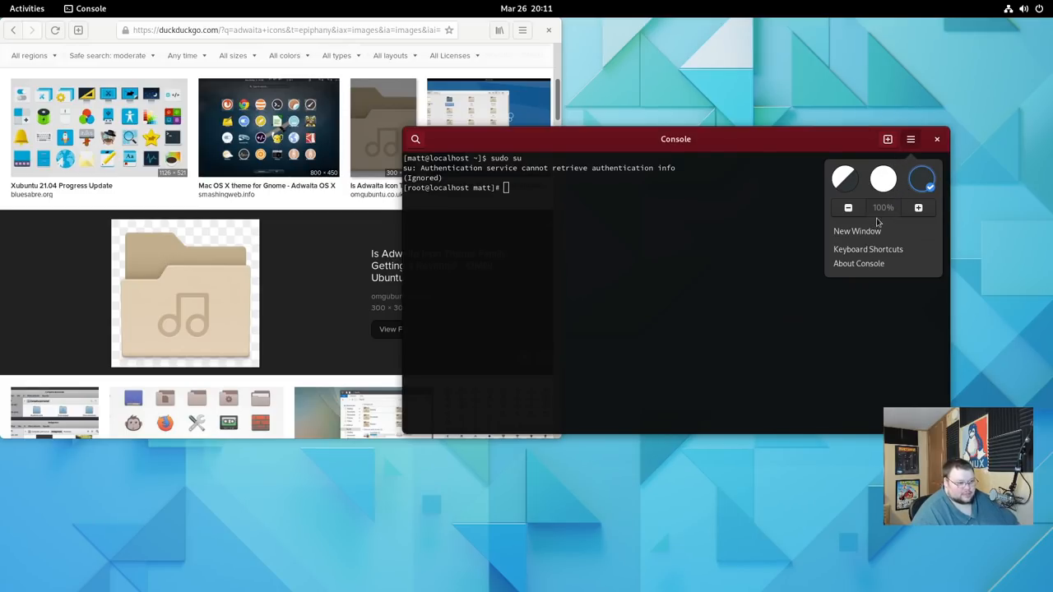
click(912, 138)
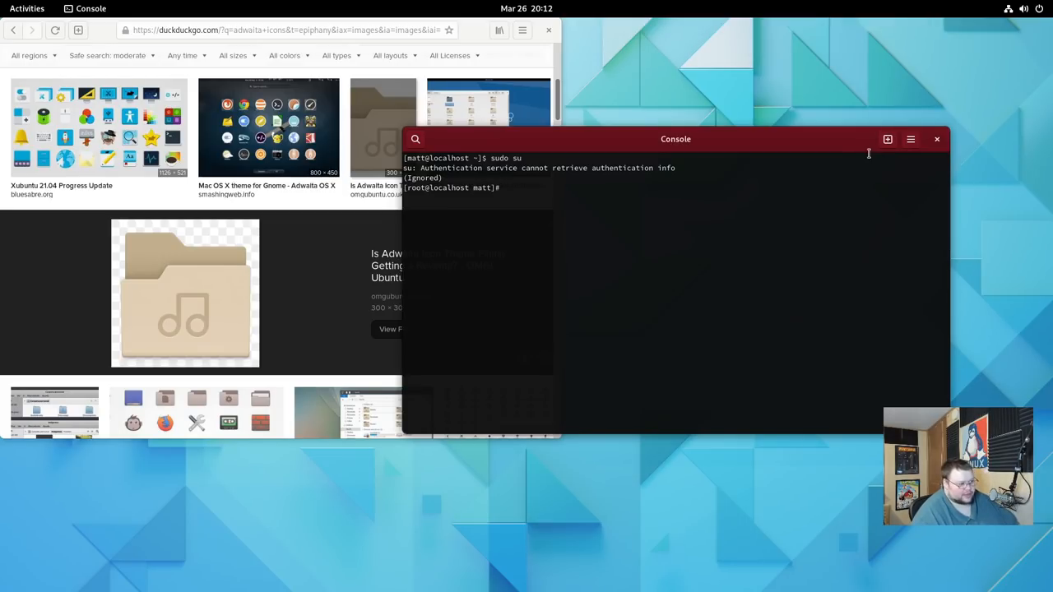
Exit the root shell back to the user prompt and close the Console window
text(exit)
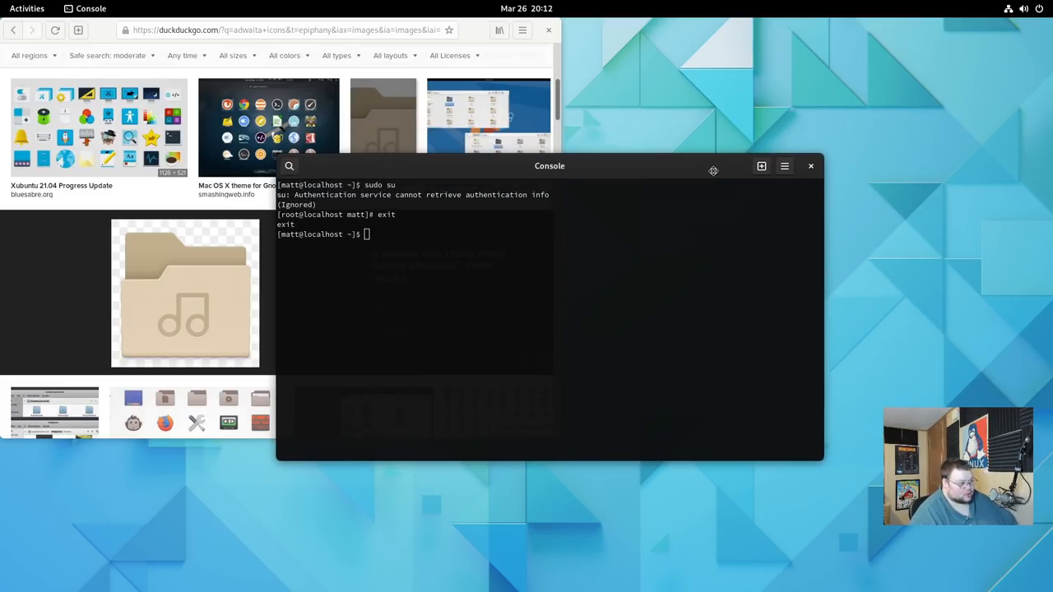
mouse_move(538, 248)
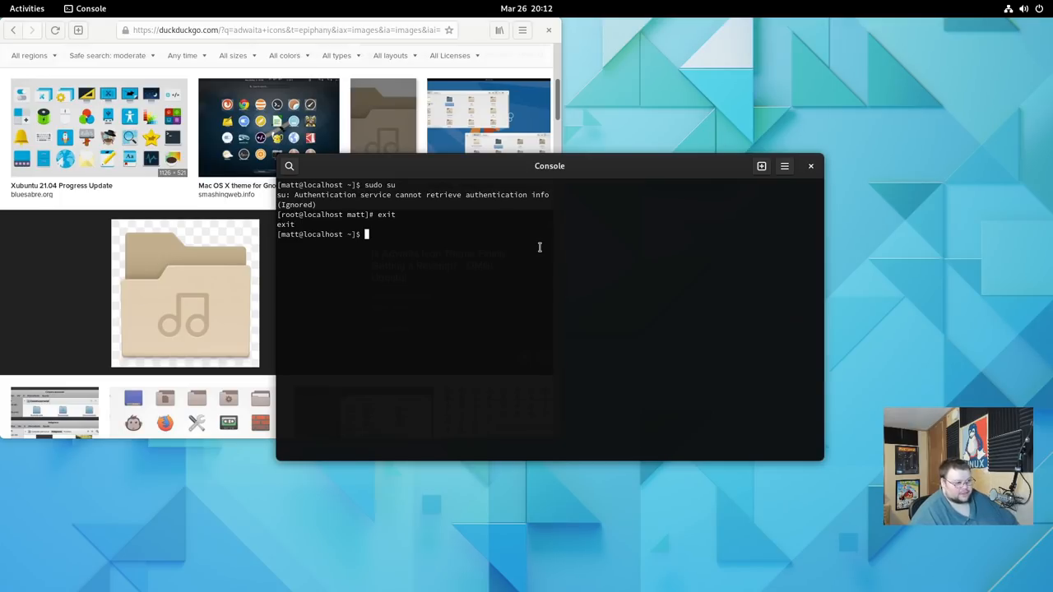
mouse_move(744, 174)
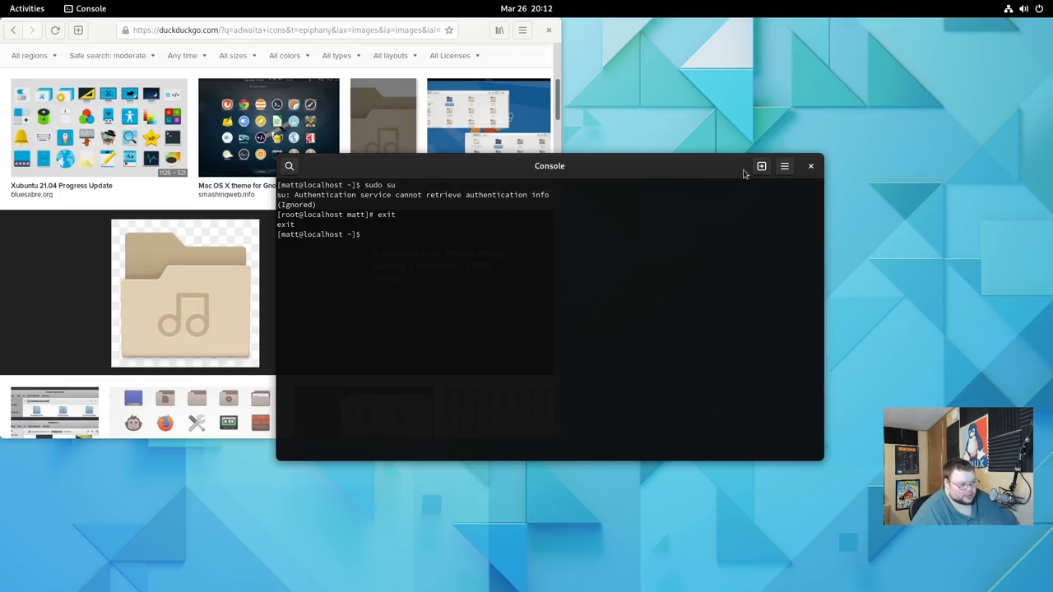
click(783, 167)
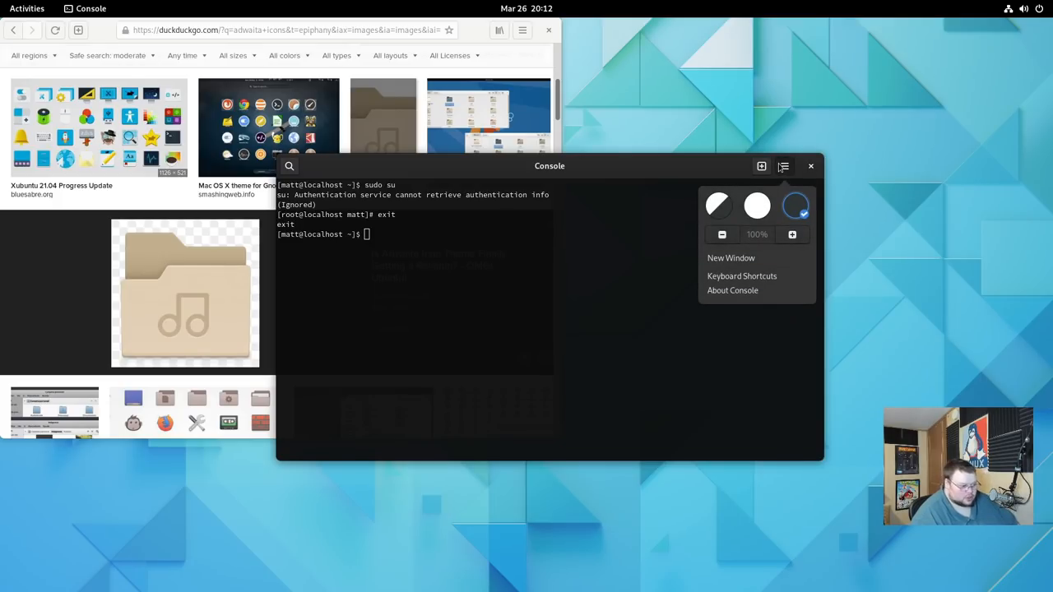
click(784, 165)
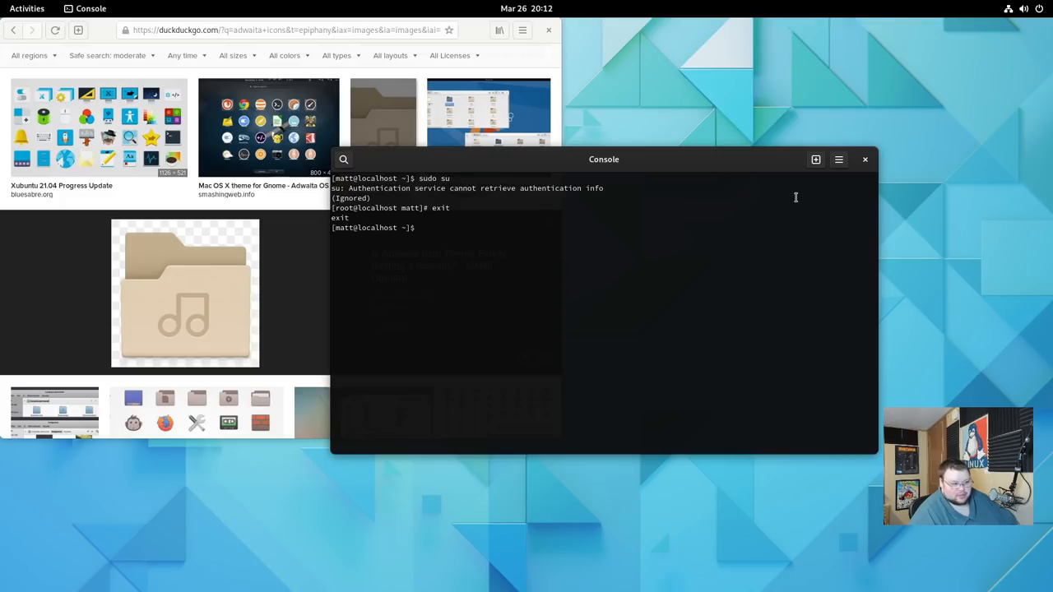
click(866, 158)
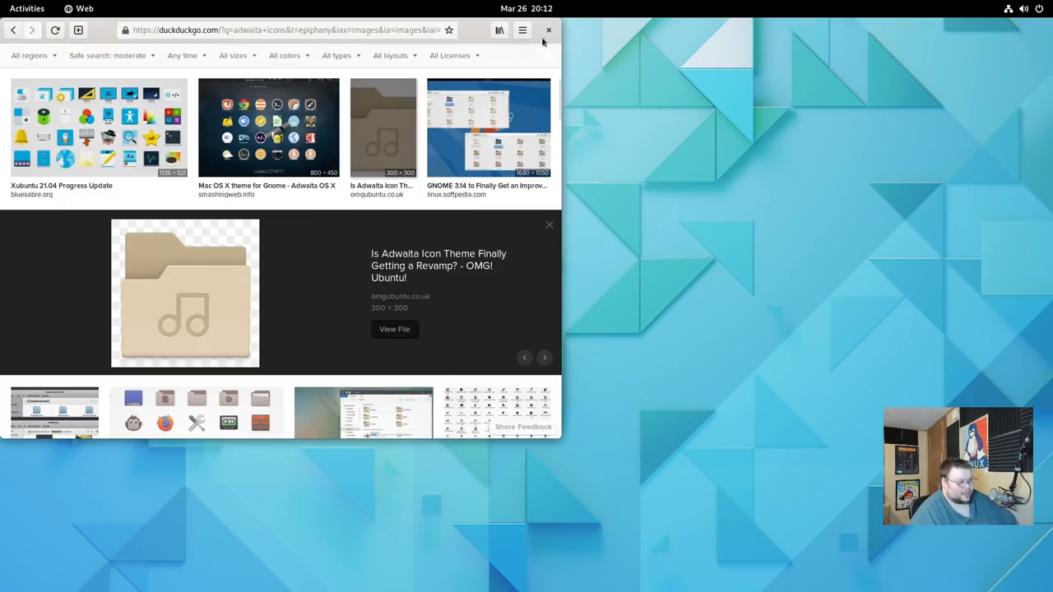
Close the Web window and launch Connections to its welcome screen
click(550, 30)
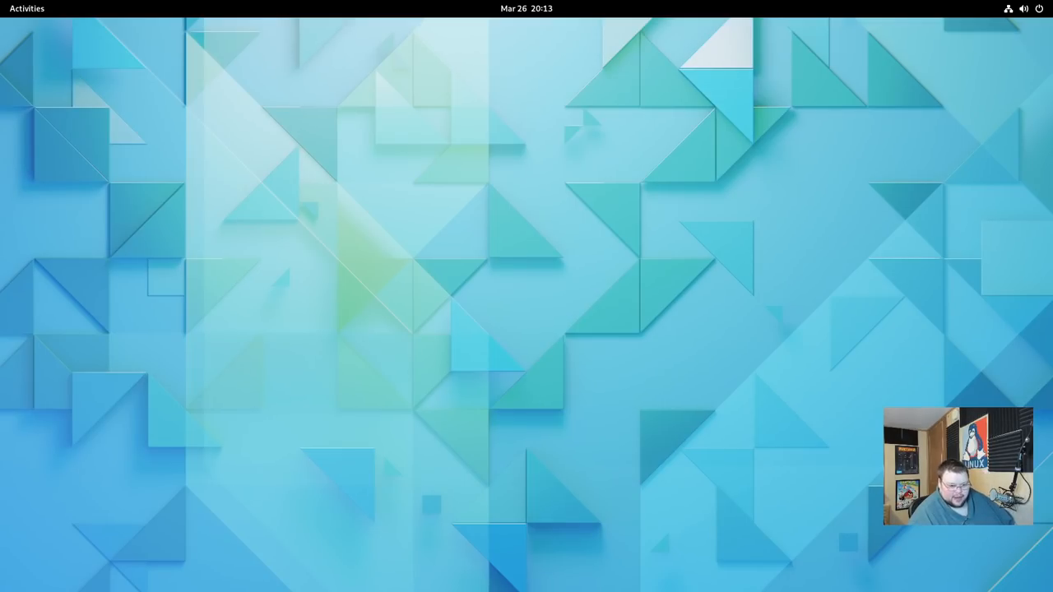
click(27, 9)
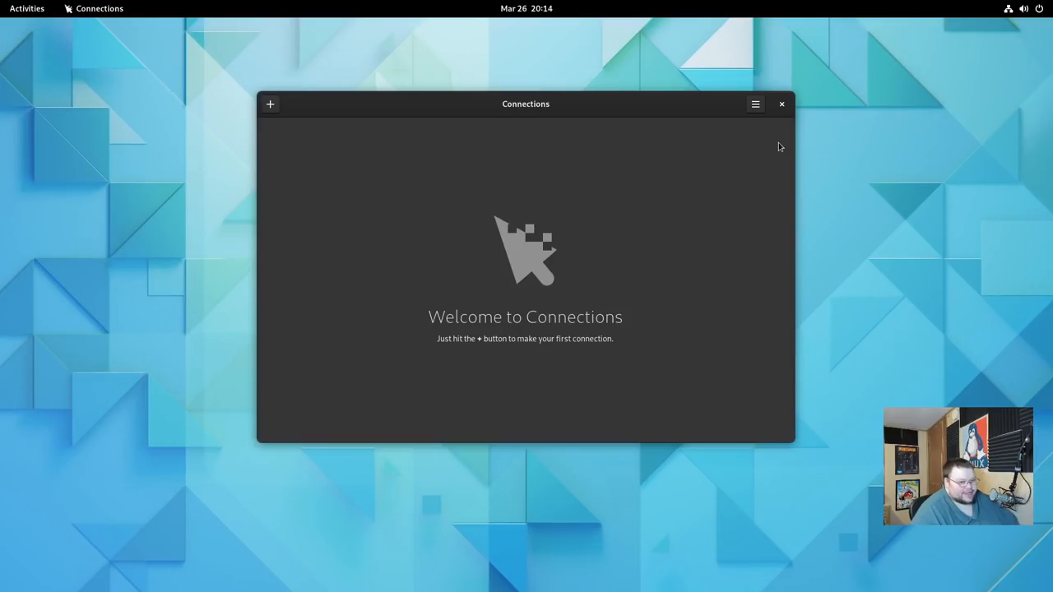